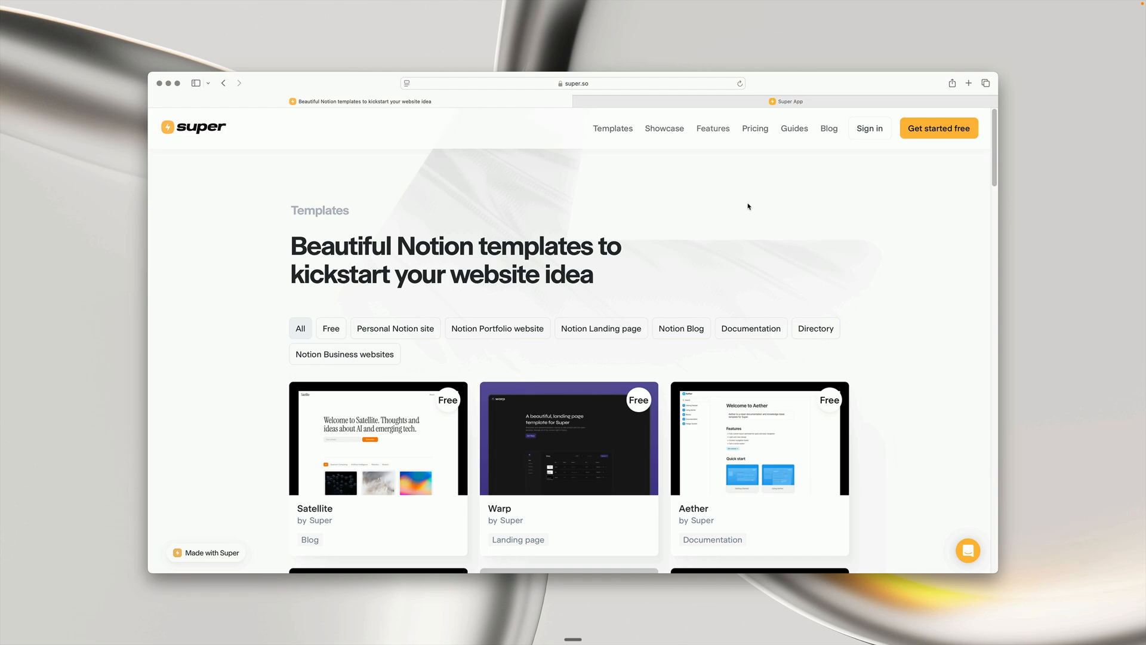
Step: Browse the template gallery and open the Satellite template's demo site
{"action": "scroll", "scroll_direction": "down", "scroll_amount": 3}
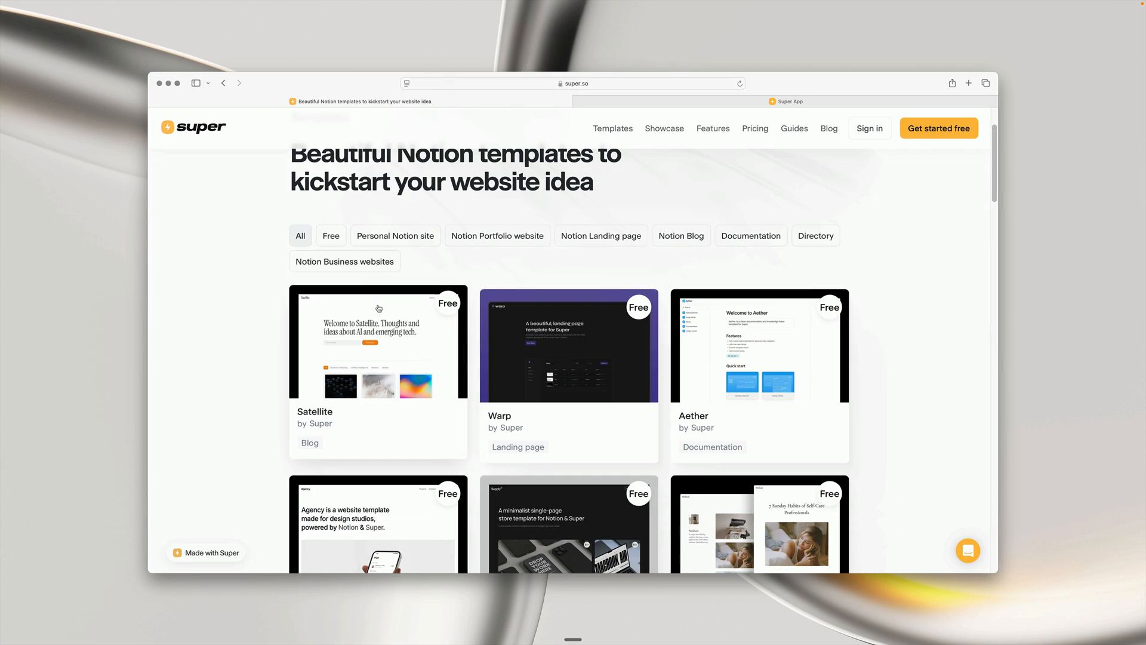
{"action": "scroll", "scroll_direction": "down", "scroll_amount": 3}
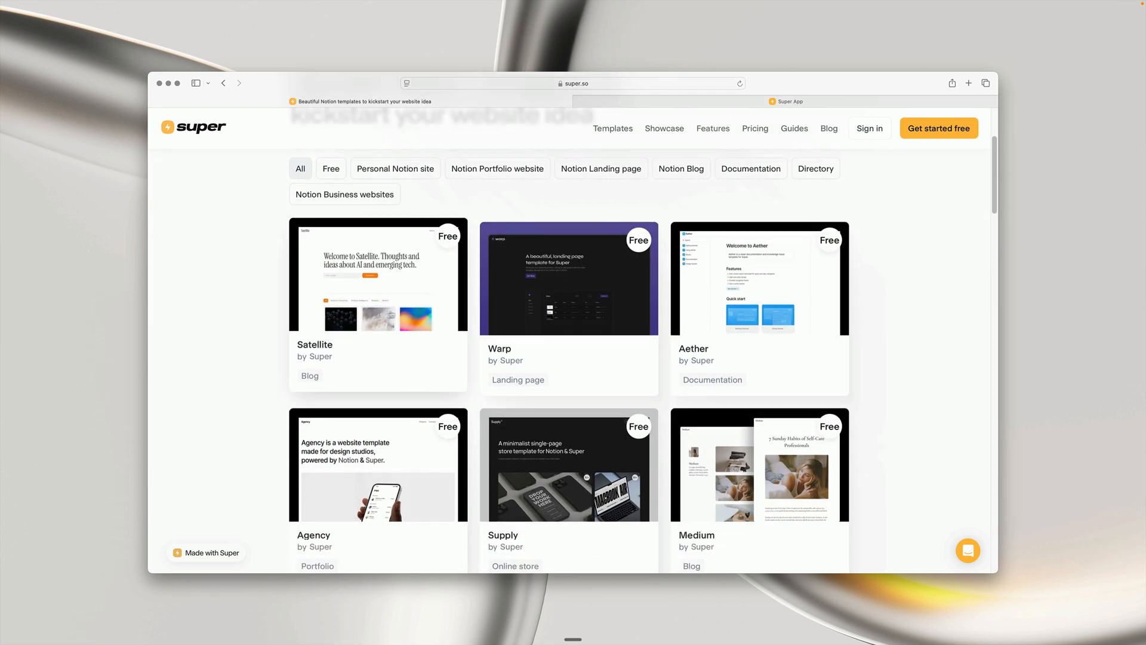
{"action": "scroll", "scroll_direction": "down", "scroll_amount": 3}
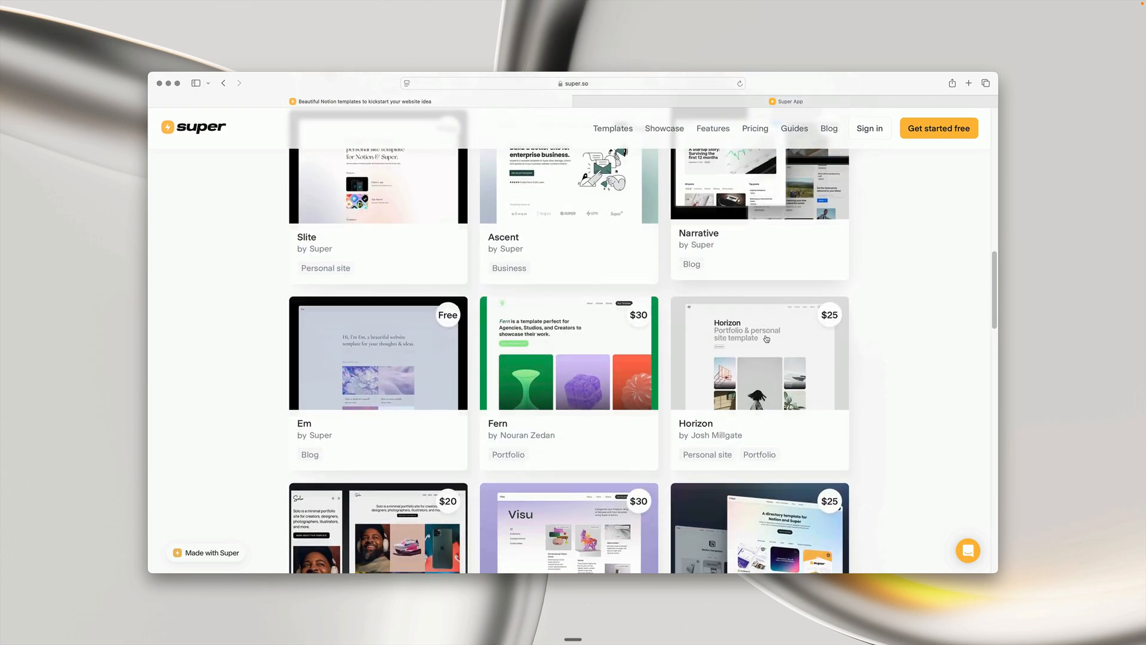
{"action": "scroll", "scroll_direction": "down", "scroll_amount": 3}
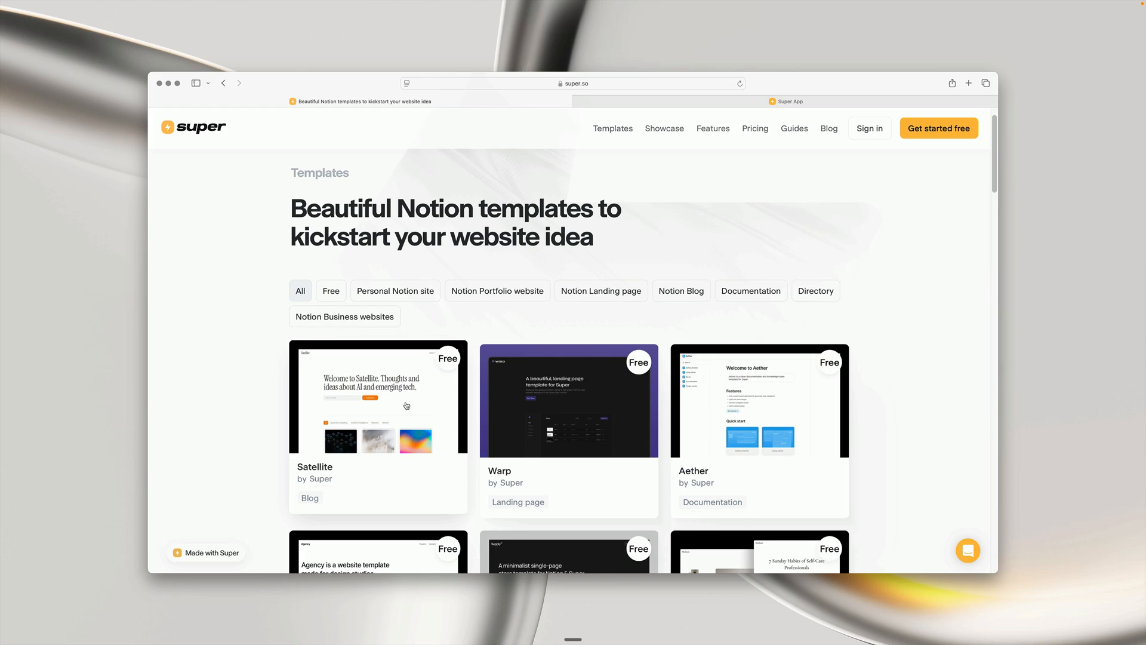
{"action": "left_click", "coordinate": [378, 399]}
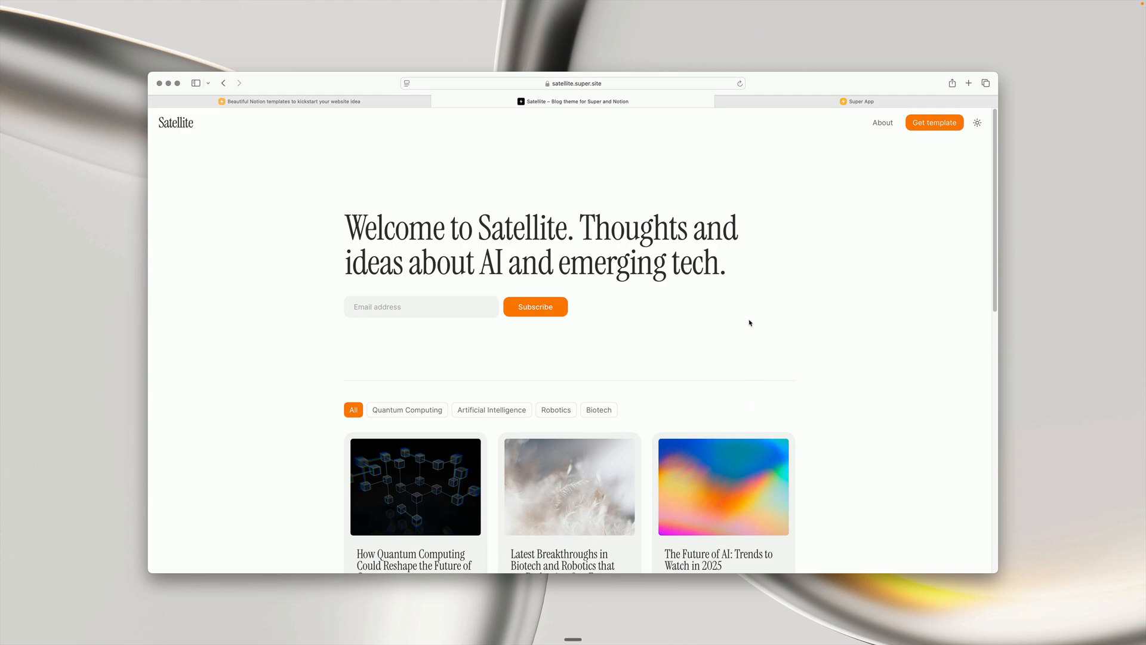
{"action": "mouse_move", "coordinate": [934, 121]}
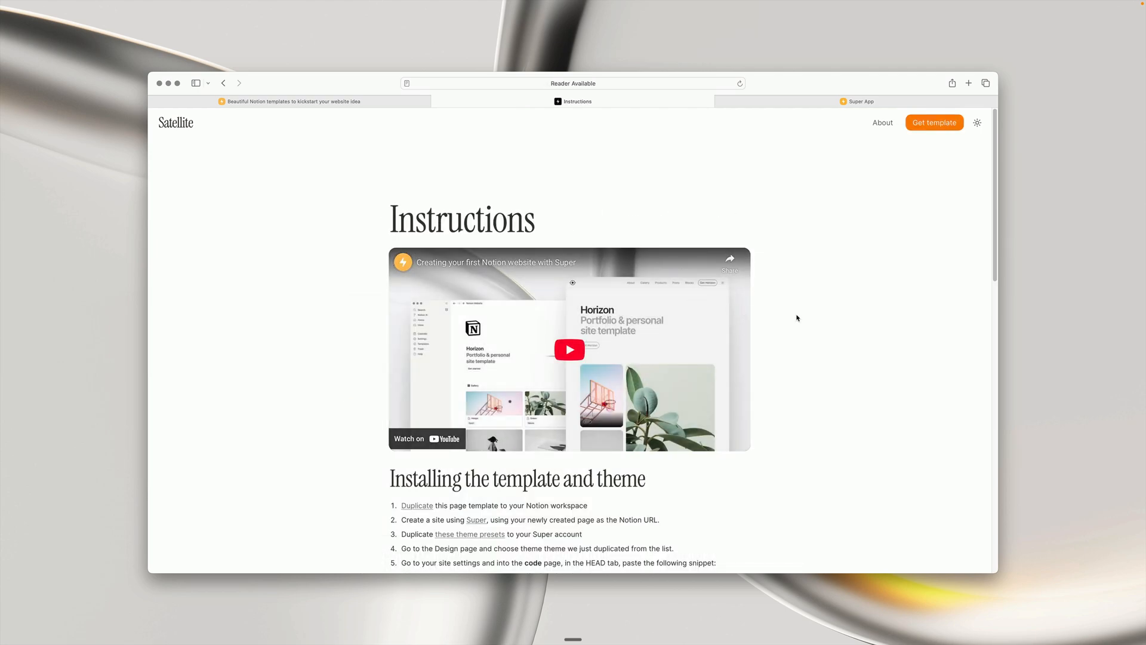
Step: Scroll the Instructions page to the 'Installing the template and theme' section
{"action": "scroll", "scroll_direction": "down", "scroll_amount": 3}
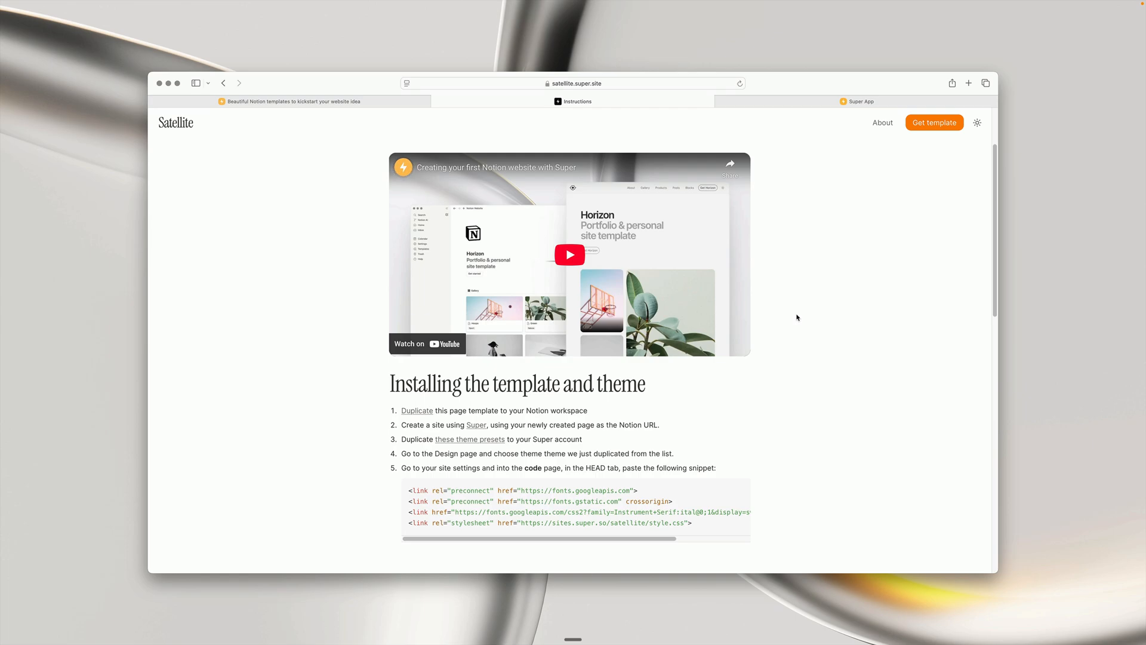
{"action": "scroll", "scroll_direction": "down", "scroll_amount": 3}
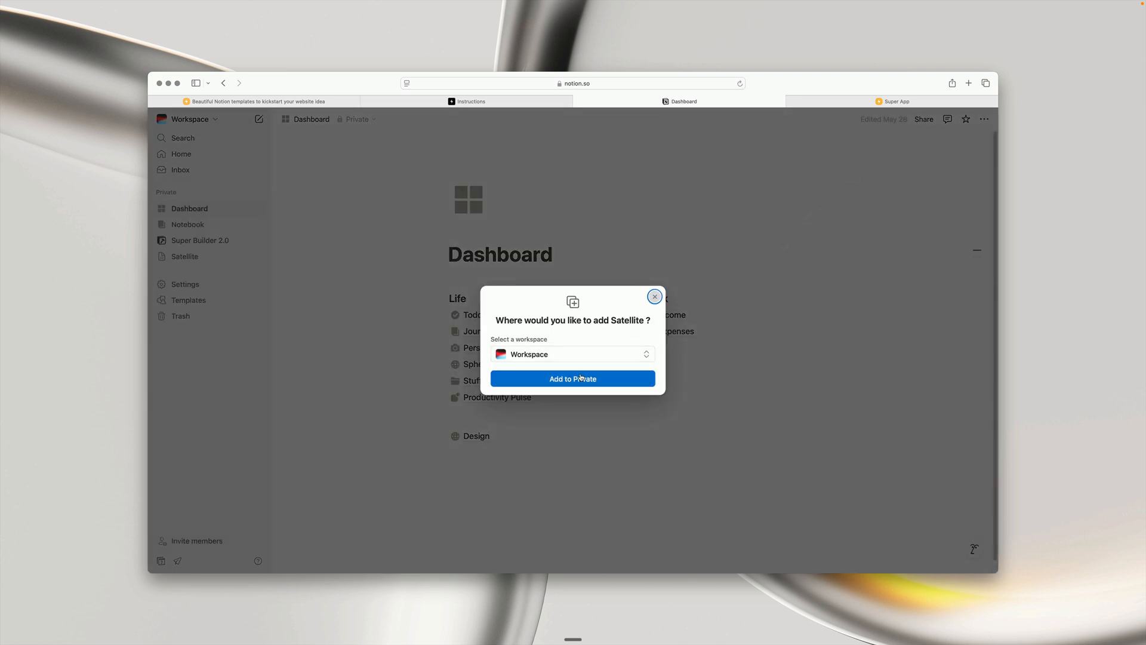
Step: Add Satellite to the private Notion workspace and view the newly added page
{"action": "left_click", "coordinate": [655, 296]}
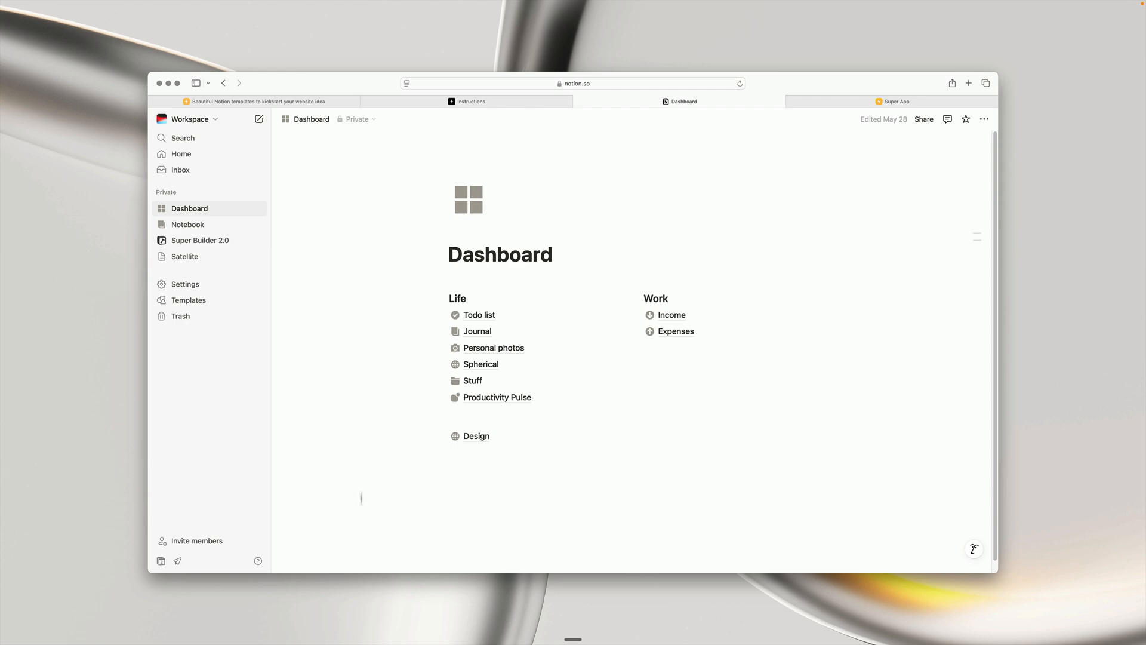
{"action": "left_click", "coordinate": [184, 256]}
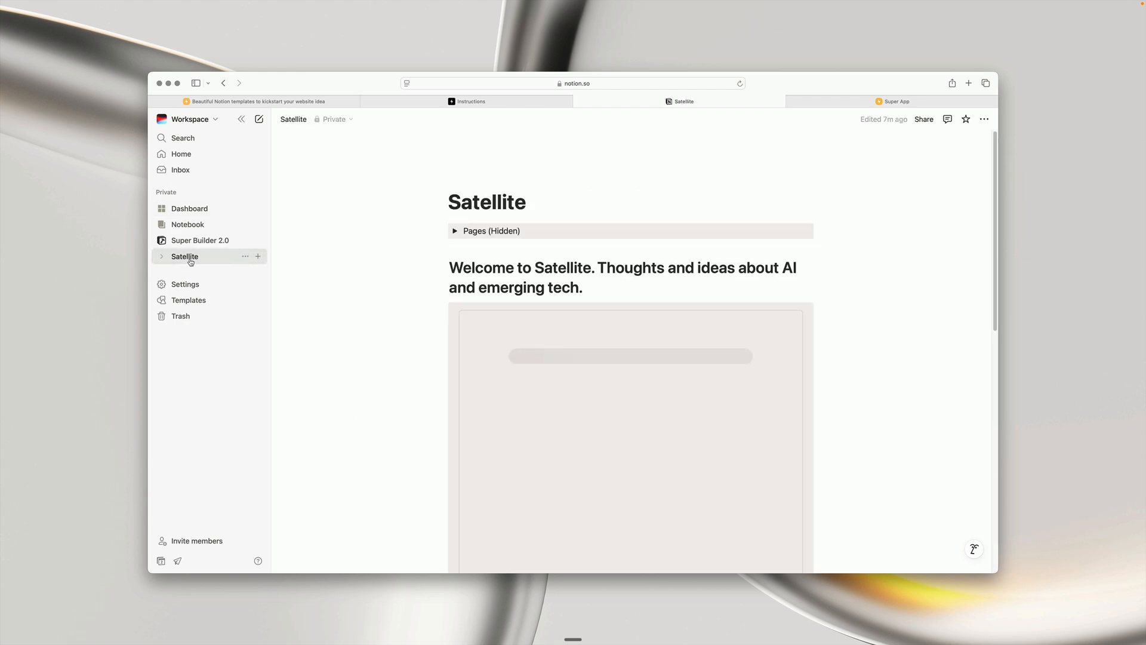
{"action": "scroll", "scroll_direction": "down", "scroll_amount": 3}
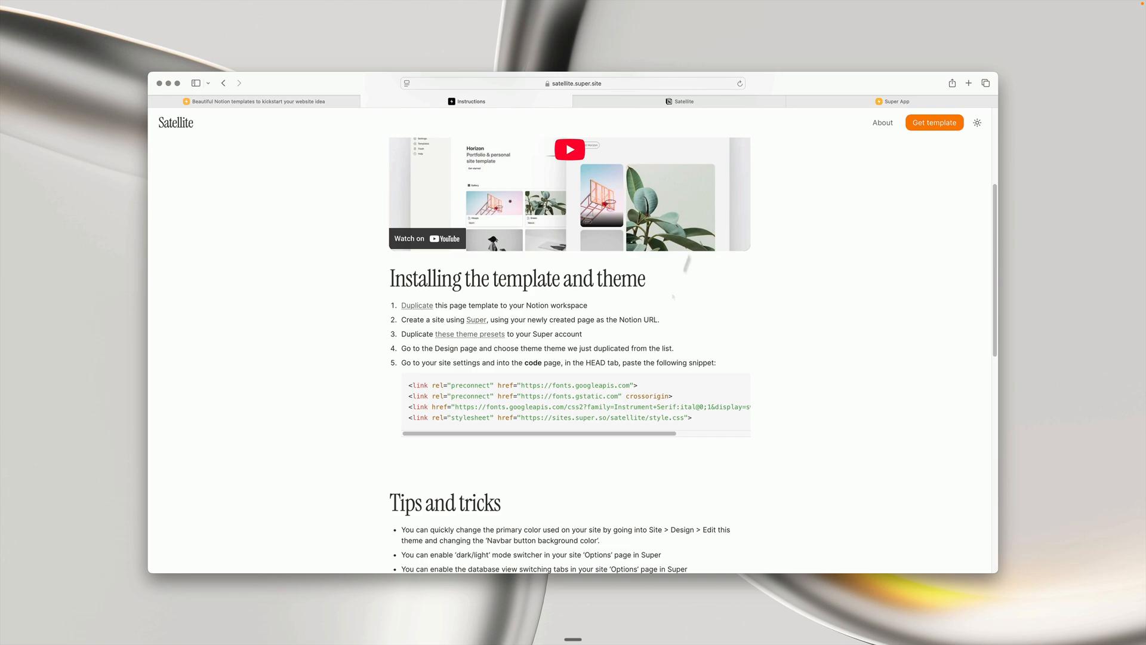
Step: Publish the duplicated Satellite page to the web, then go to Super's Sites dashboard
{"action": "left_click", "coordinate": [681, 101]}
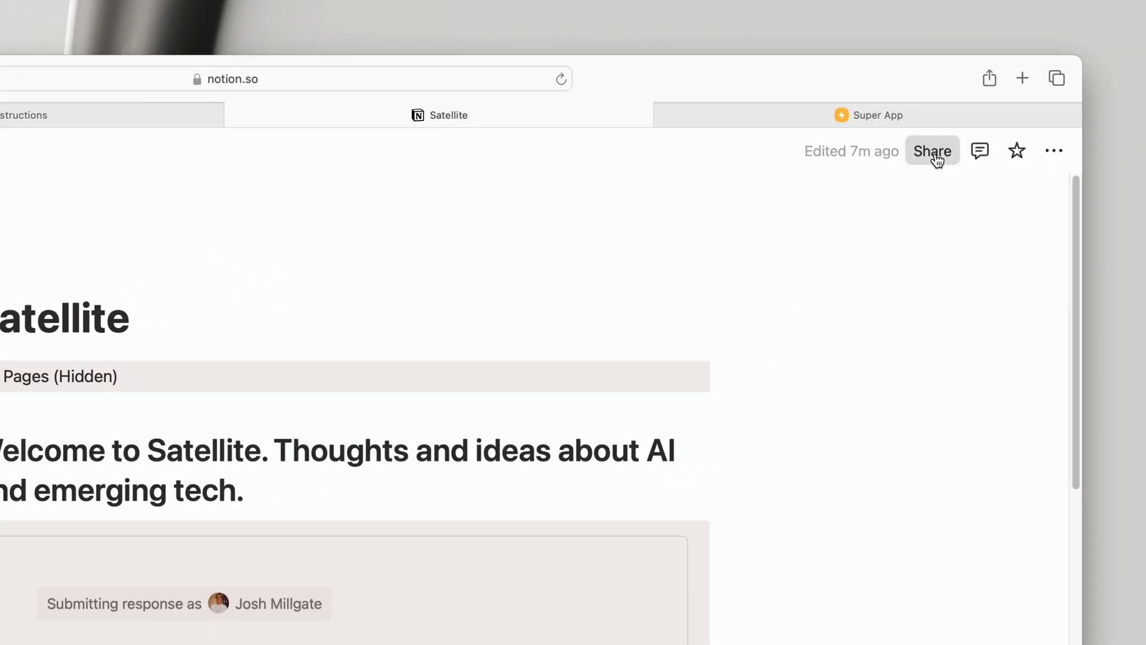
{"action": "left_click", "coordinate": [932, 150]}
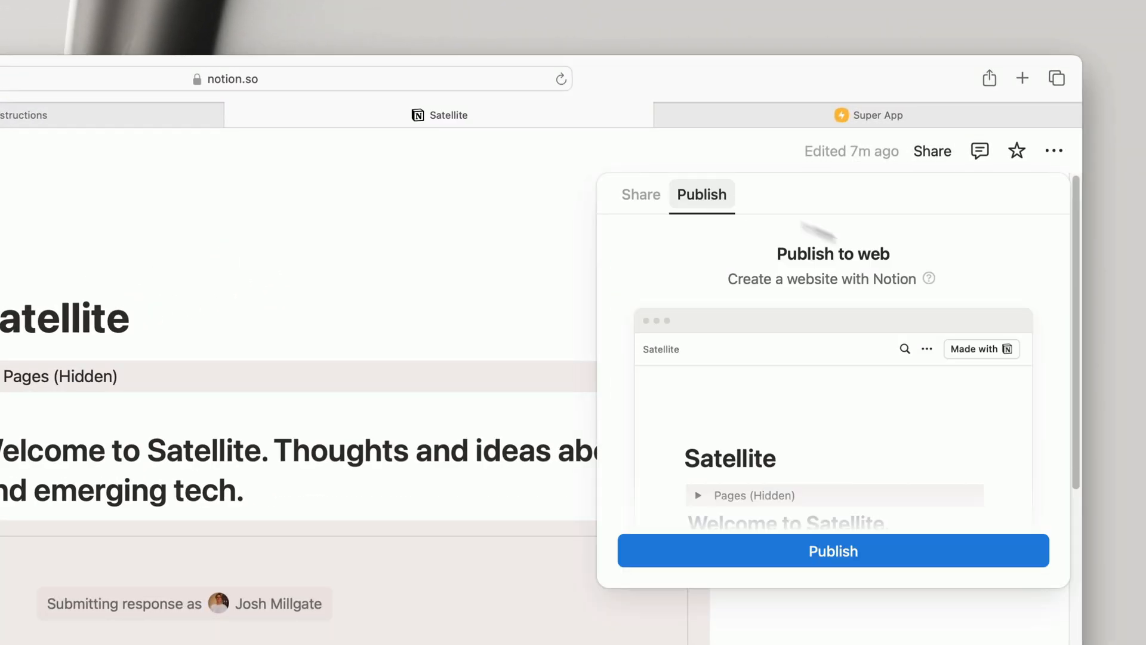
{"action": "left_click", "coordinate": [833, 551]}
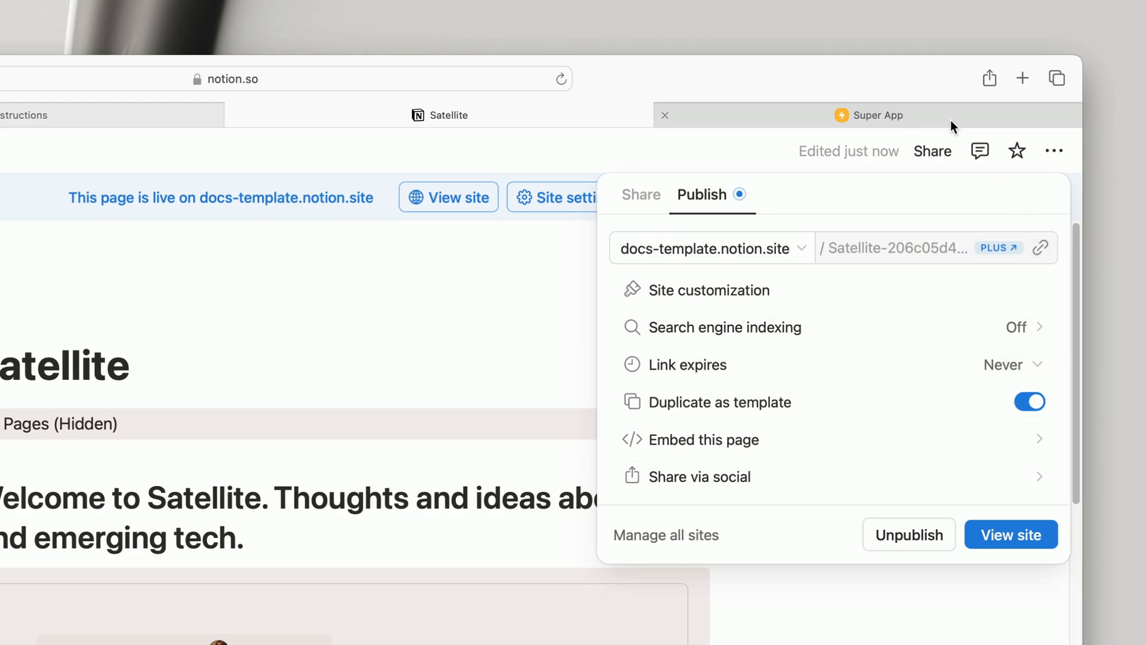
{"action": "left_click", "coordinate": [874, 114]}
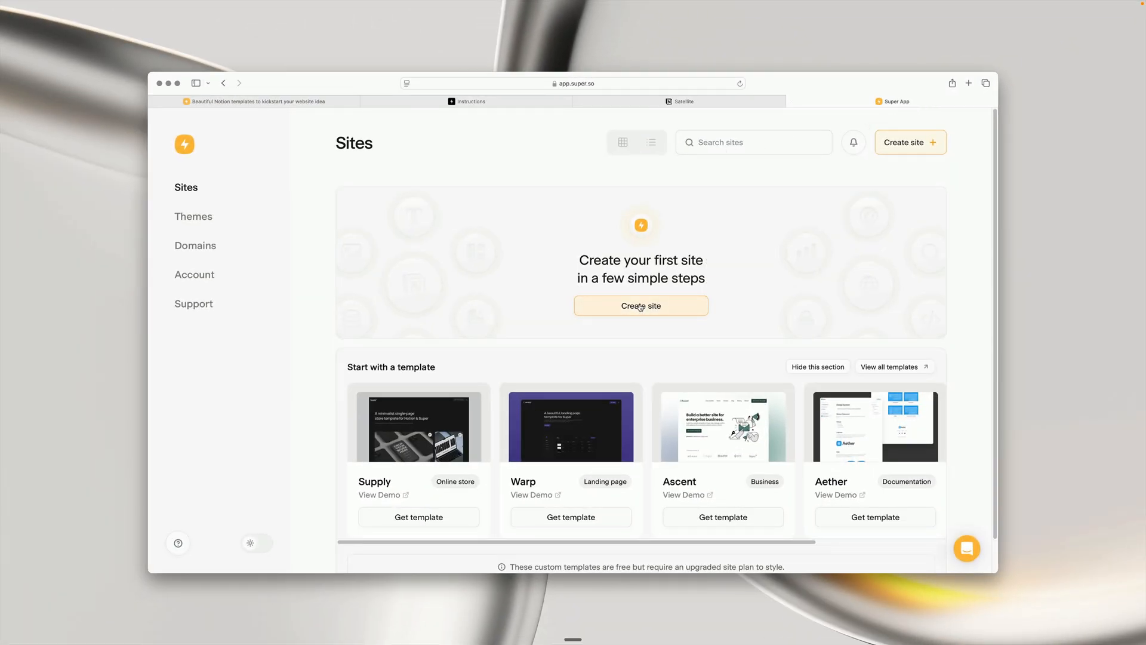
Step: Create a Super site named 'My website' from the published Satellite Notion page URL
{"action": "left_click", "coordinate": [640, 305]}
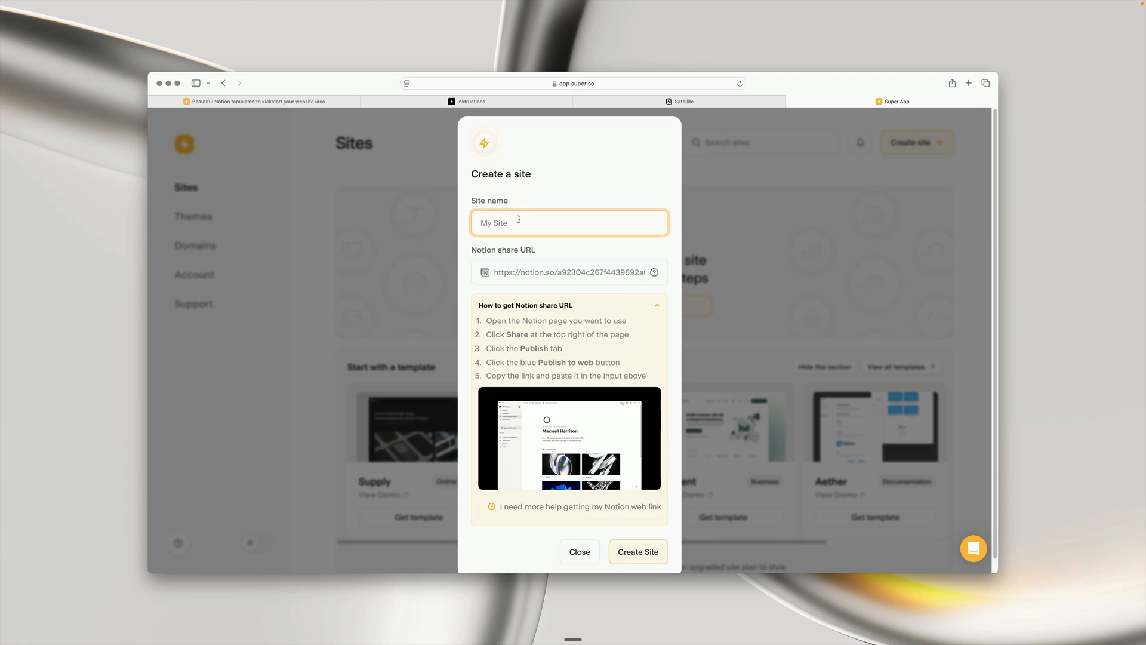
{"action": "type", "text": "My website"}
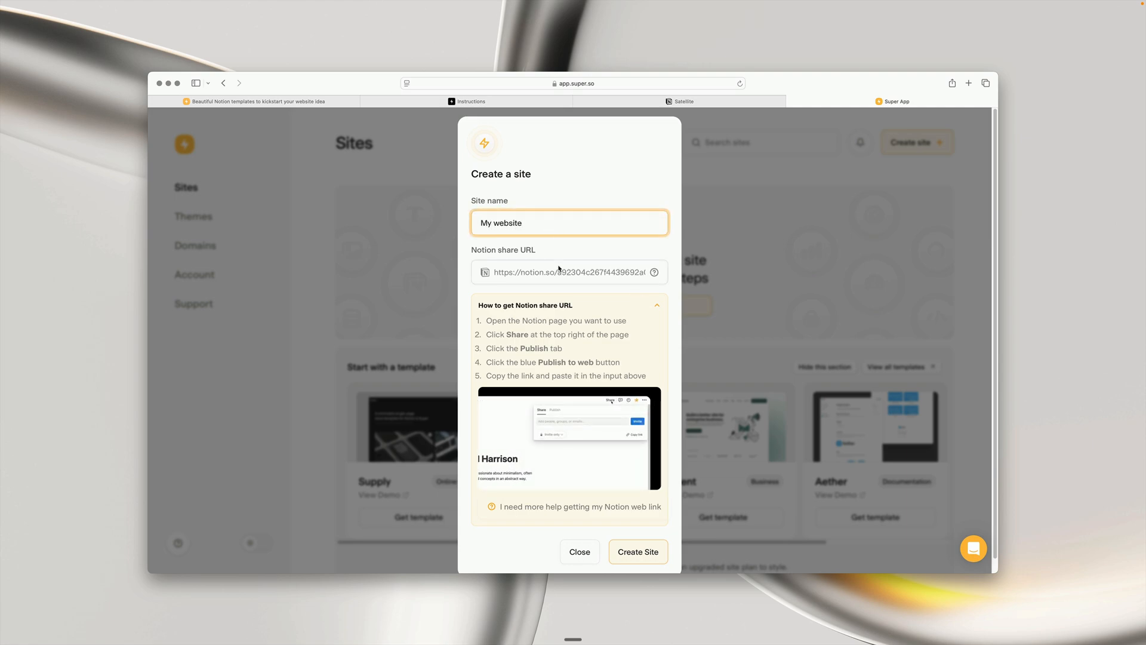
{"action": "right_click", "coordinate": [569, 273]}
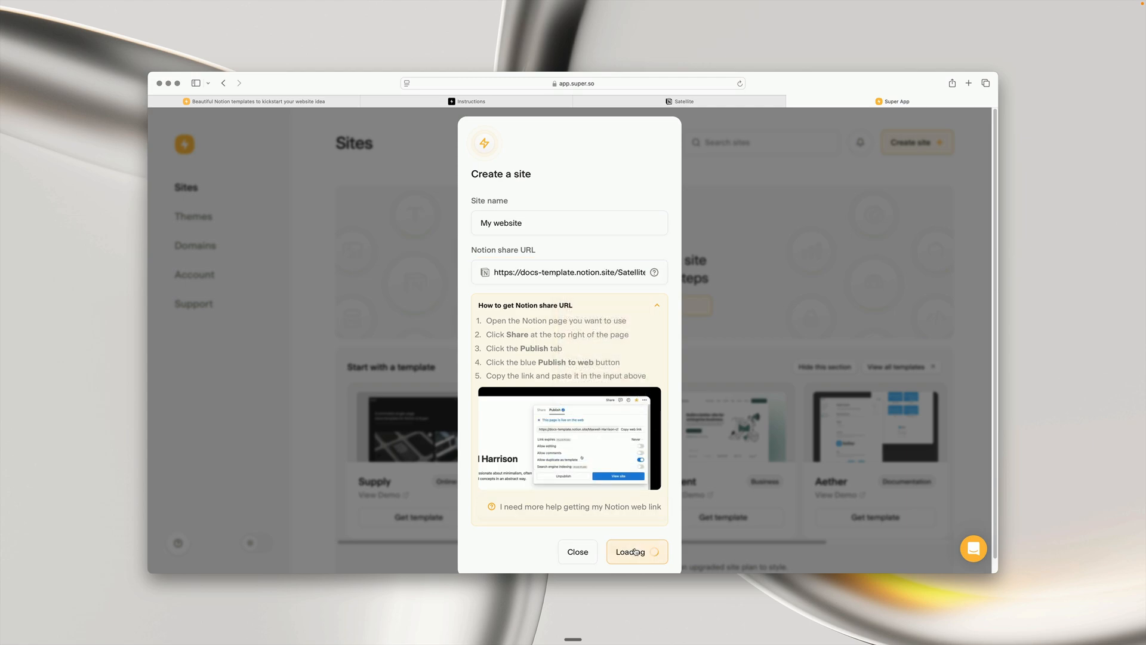
{"action": "left_click", "coordinate": [635, 552]}
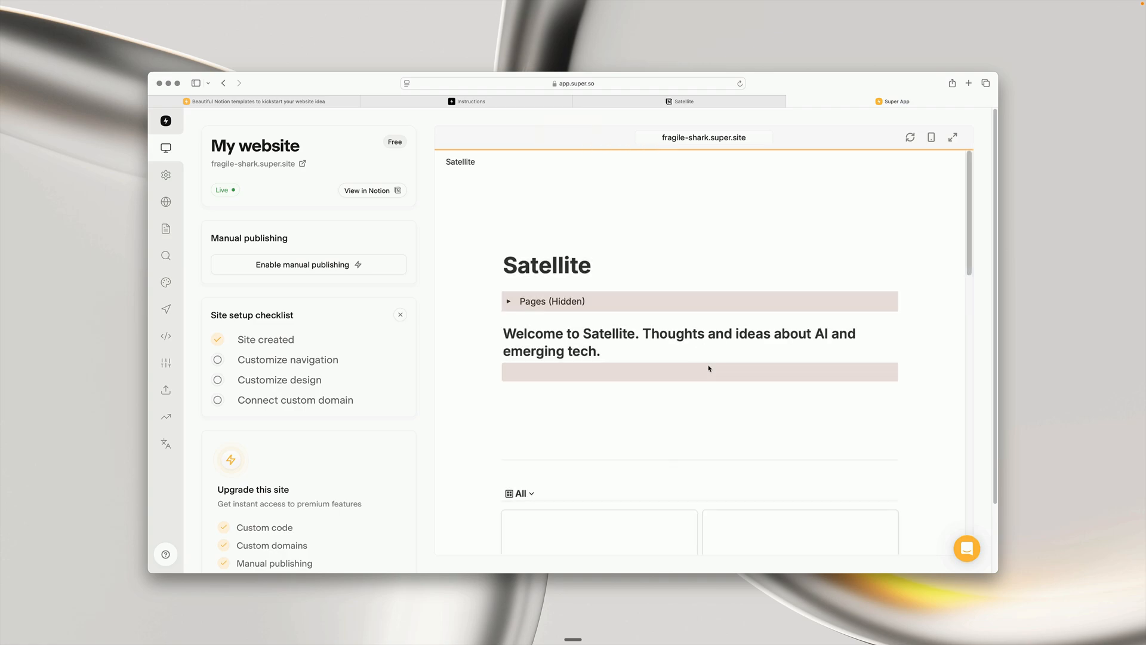
{"action": "scroll", "scroll_direction": "down", "scroll_amount": 3}
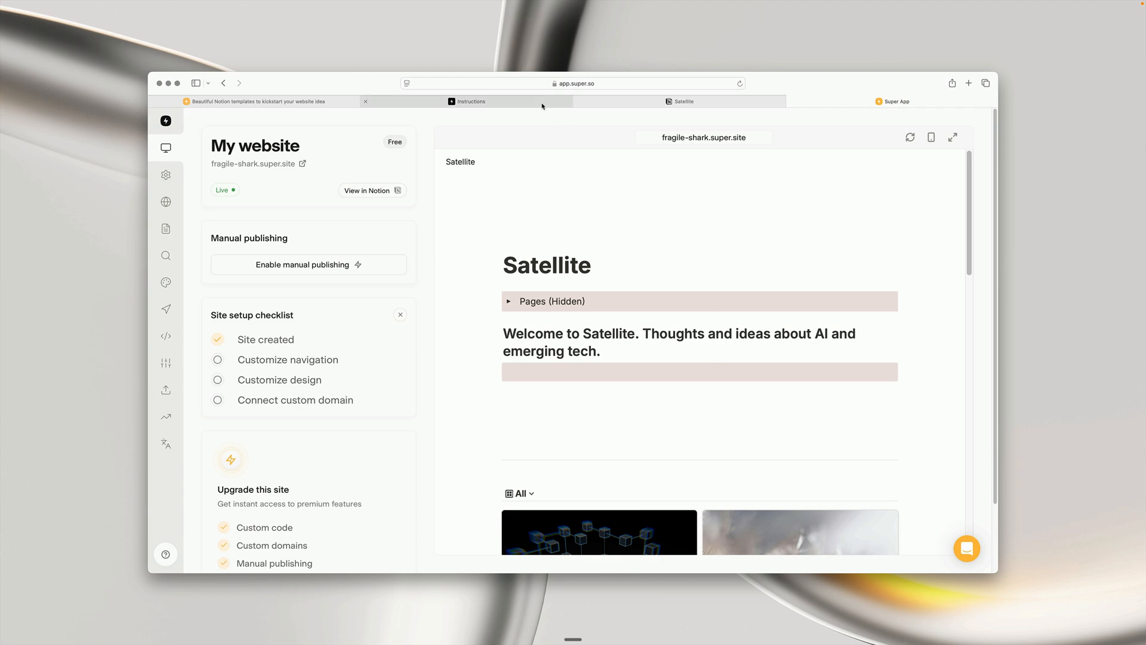
Step: From the instructions, copy the Satellite Design theme preset into the Super account
{"action": "left_click", "coordinate": [470, 100]}
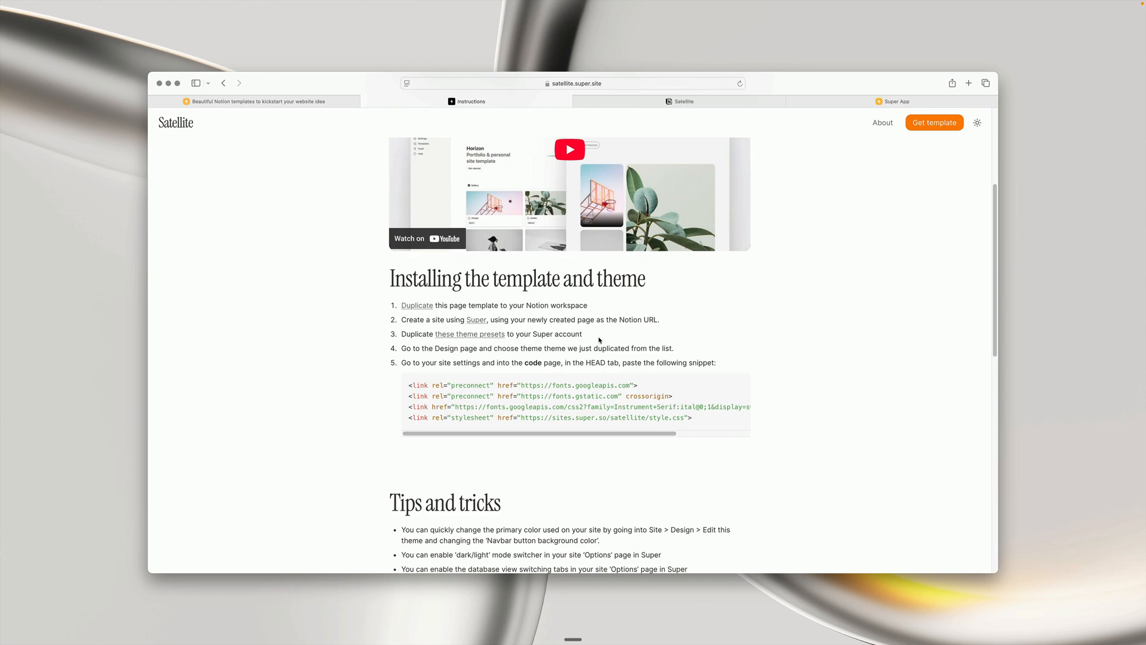
{"action": "mouse_move", "coordinate": [479, 338]}
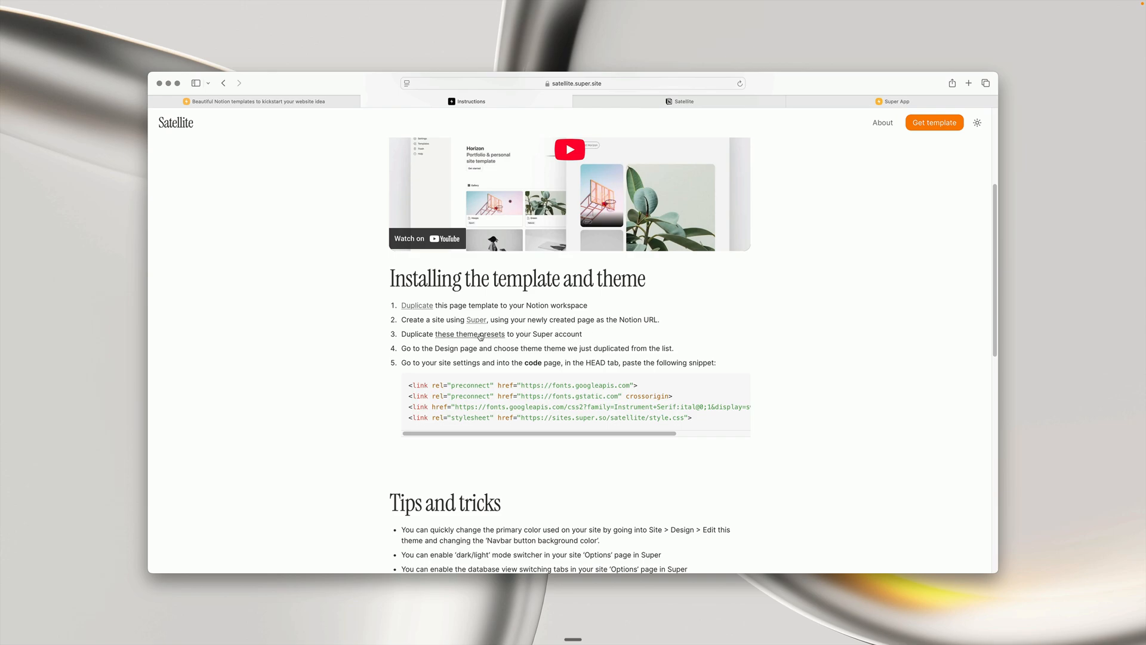
{"action": "left_click", "coordinate": [456, 334]}
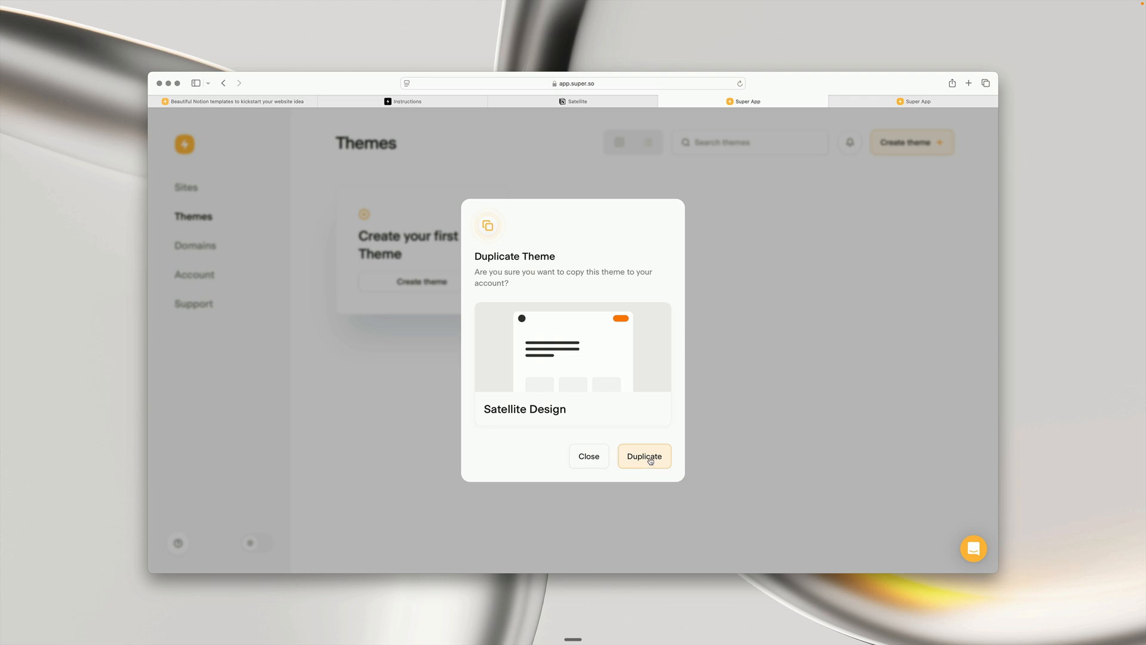
{"action": "left_click", "coordinate": [643, 455]}
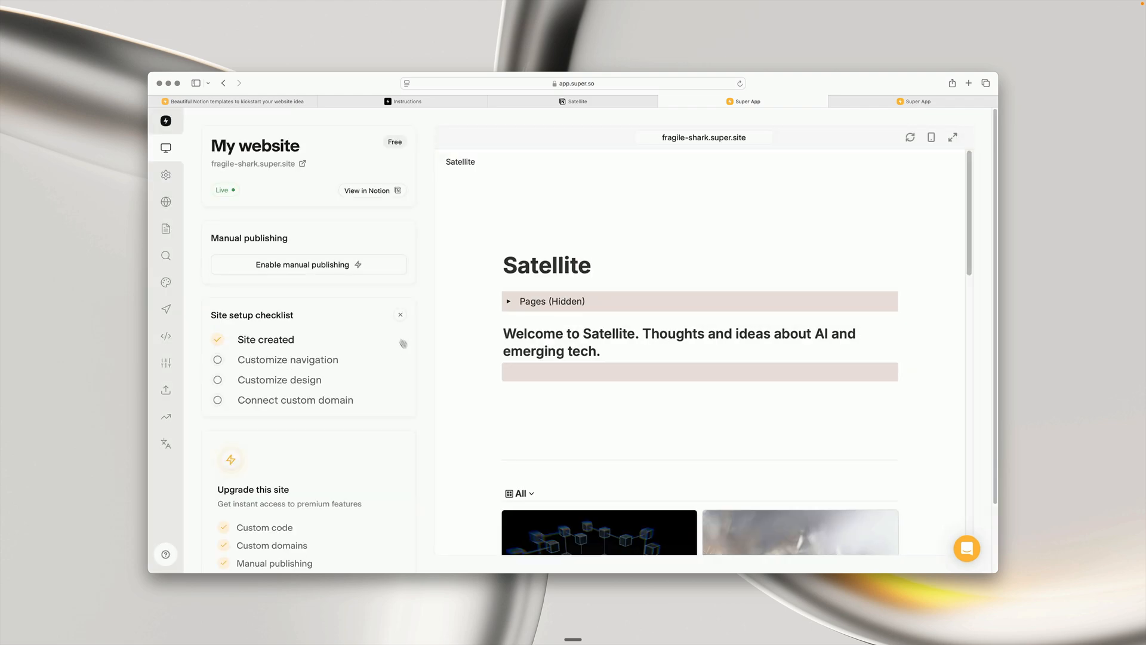
Step: Set the site's theme to 'Copy of Satellite Design' in the Design settings
{"action": "left_click", "coordinate": [165, 282]}
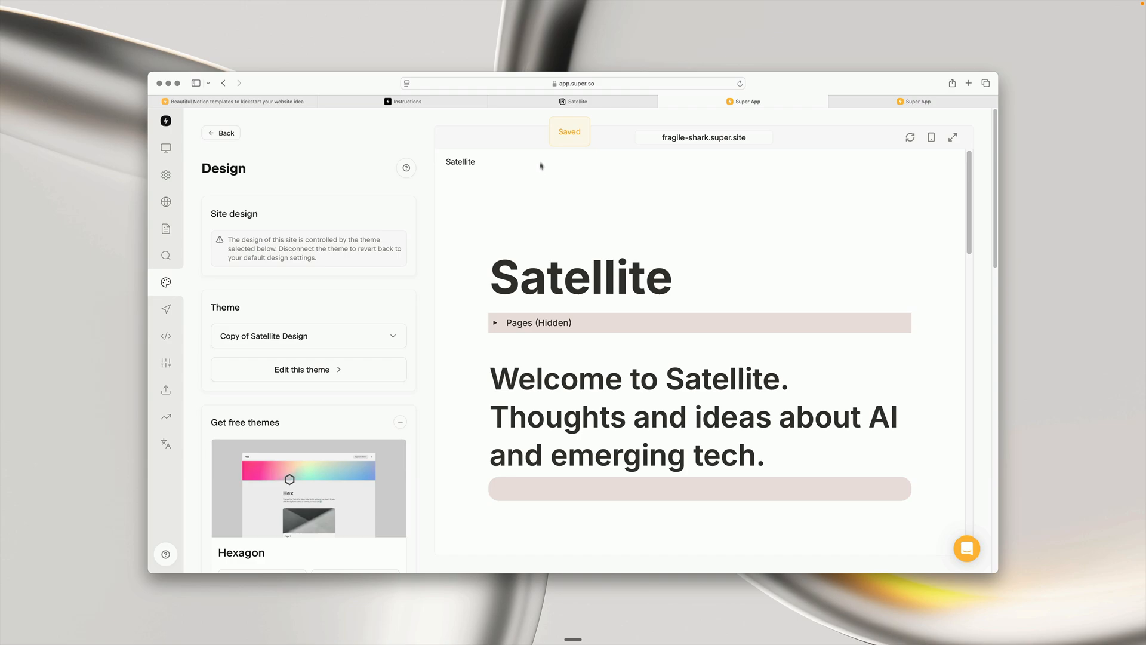
{"action": "left_click", "coordinate": [406, 100]}
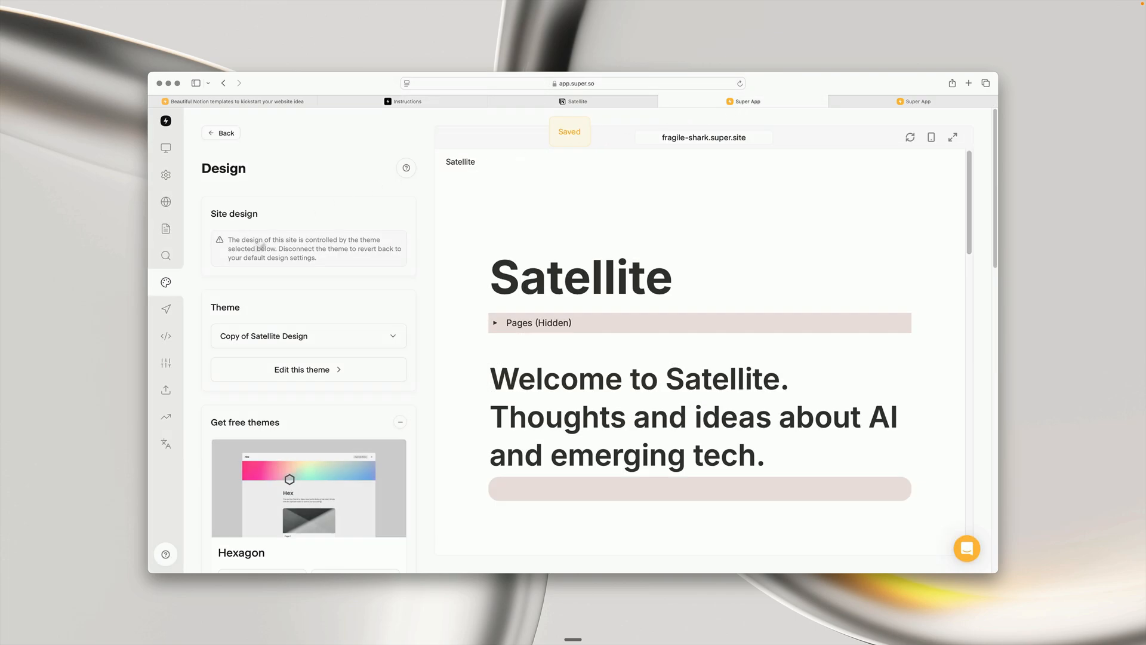
Step: Paste the Satellite font and stylesheet links into the site's head code and save
{"action": "left_click", "coordinate": [165, 335]}
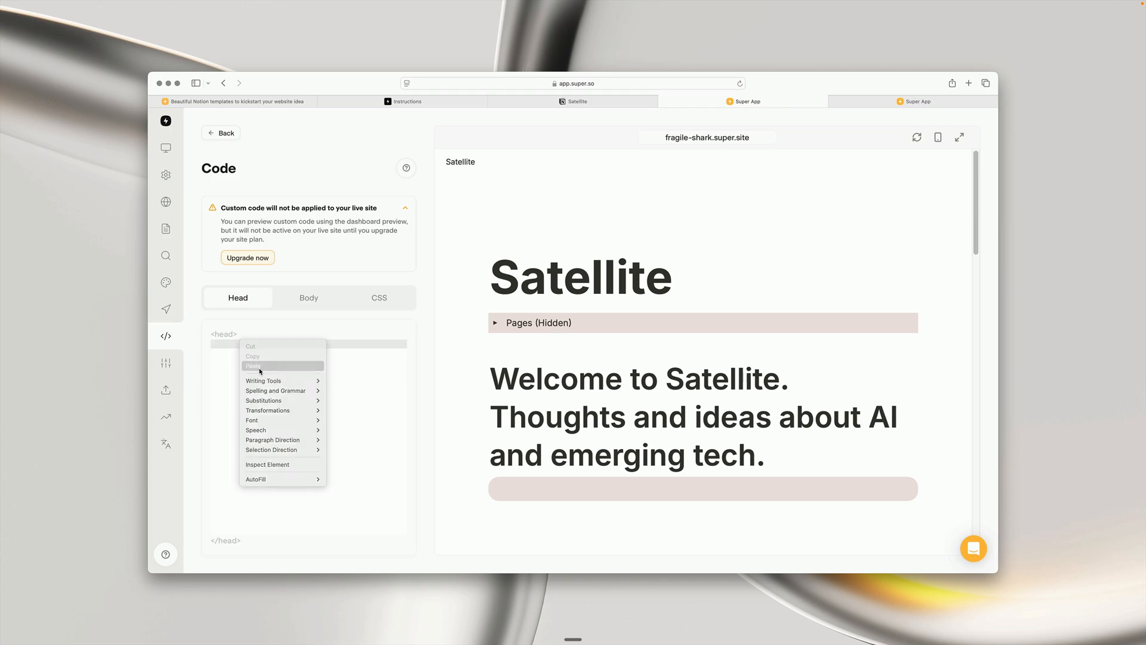
{"action": "left_click", "coordinate": [253, 365]}
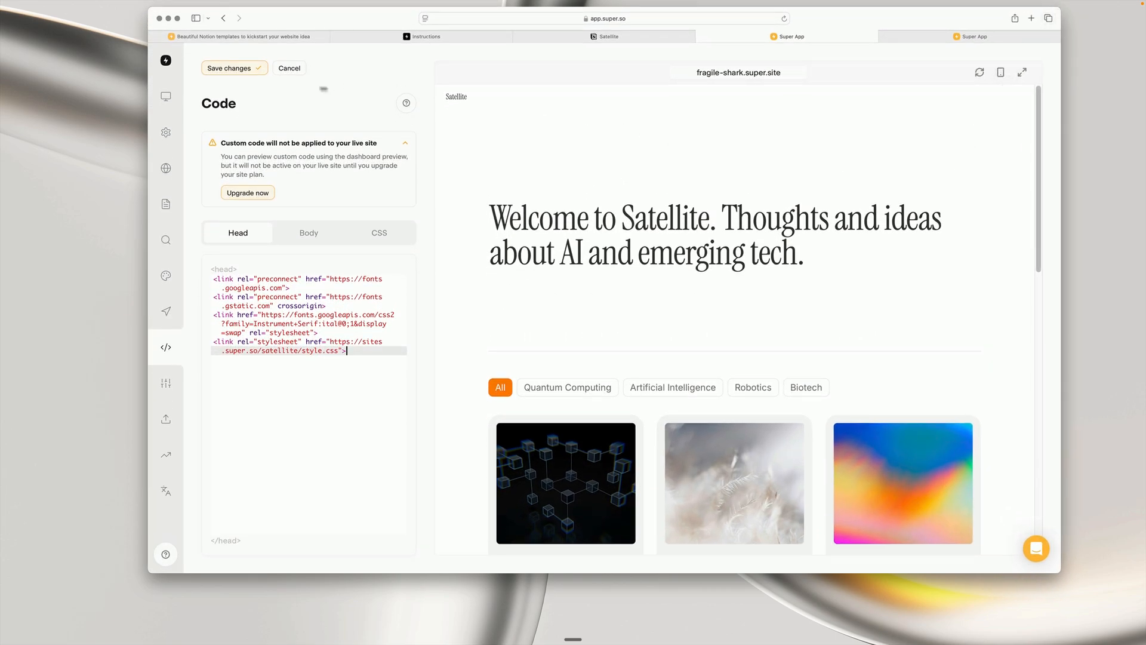
{"action": "left_click", "coordinate": [229, 67]}
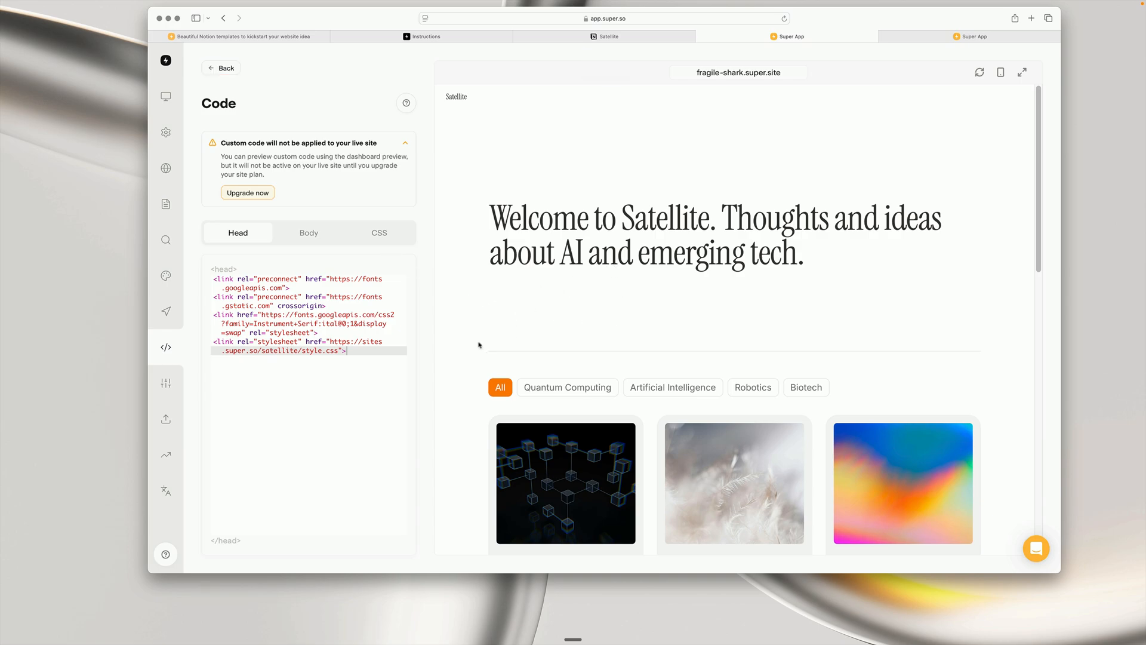
{"action": "mouse_move", "coordinate": [166, 276]}
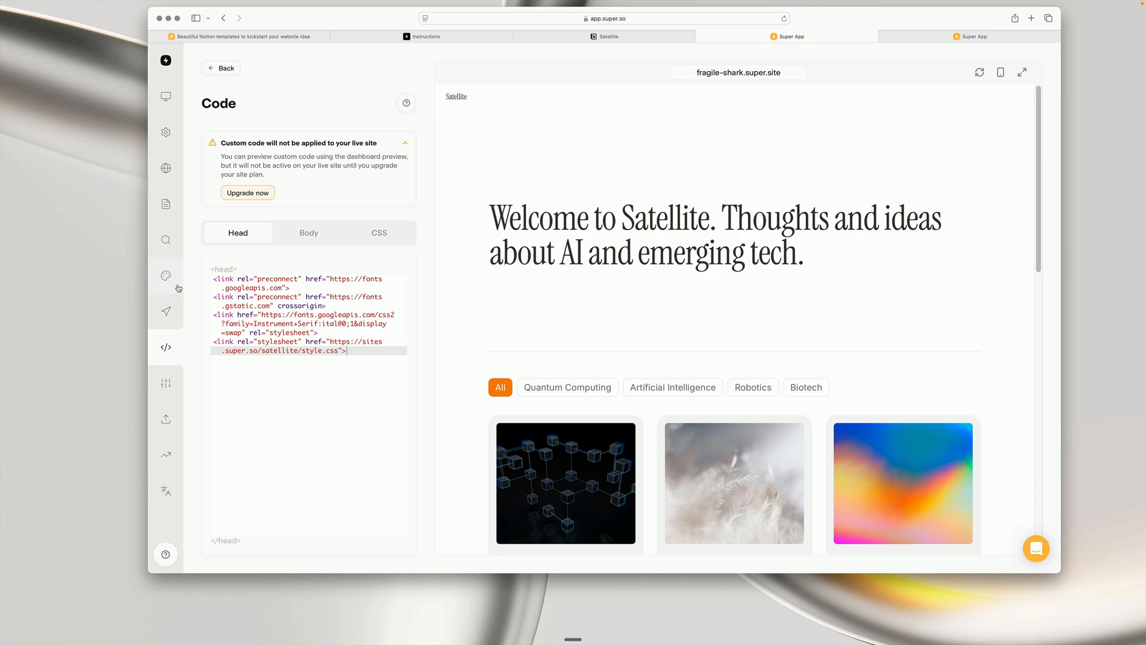
{"action": "mouse_move", "coordinate": [166, 276]}
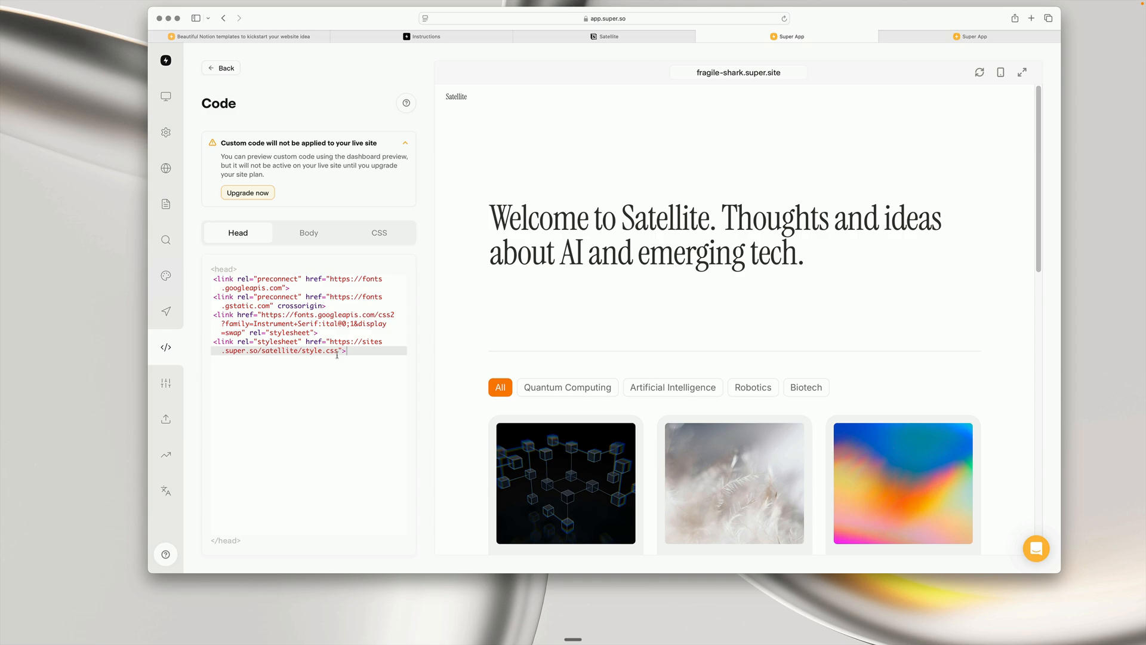
{"action": "mouse_move", "coordinate": [369, 331]}
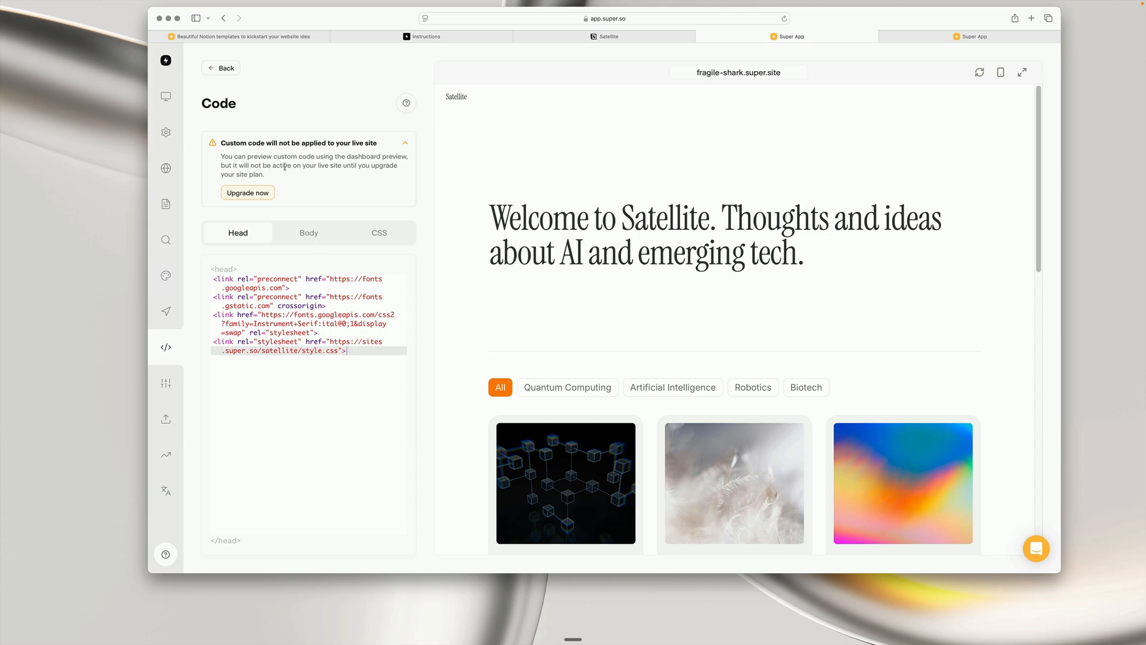
{"action": "mouse_move", "coordinate": [292, 180]}
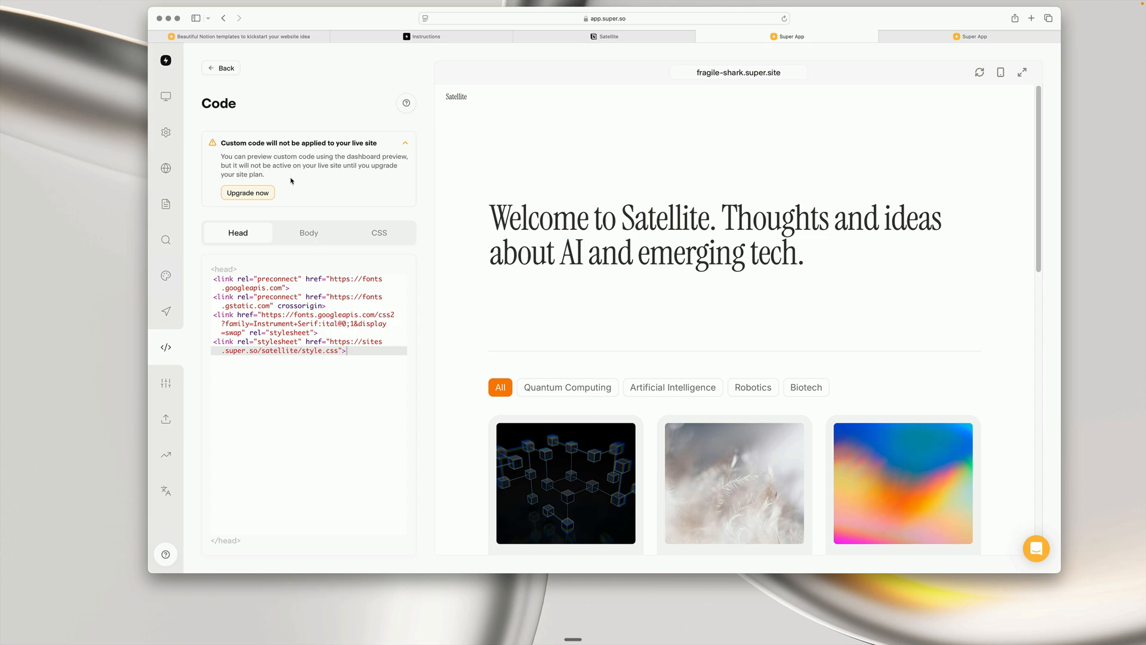
{"action": "mouse_move", "coordinate": [248, 193]}
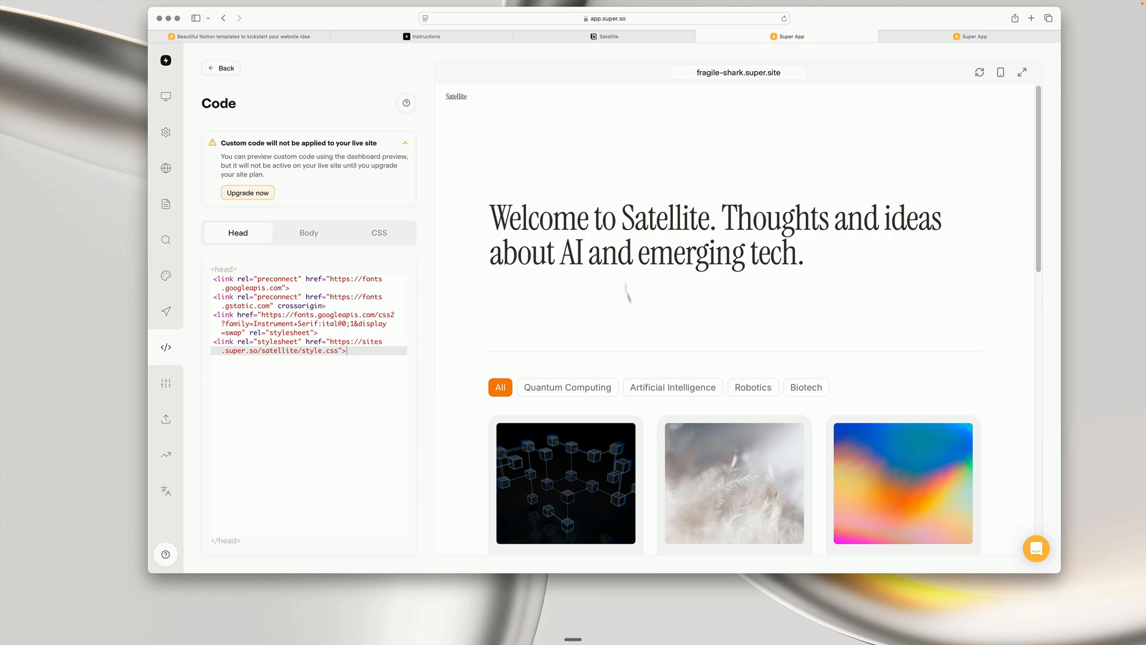
{"action": "scroll", "scroll_direction": "down", "scroll_amount": 3}
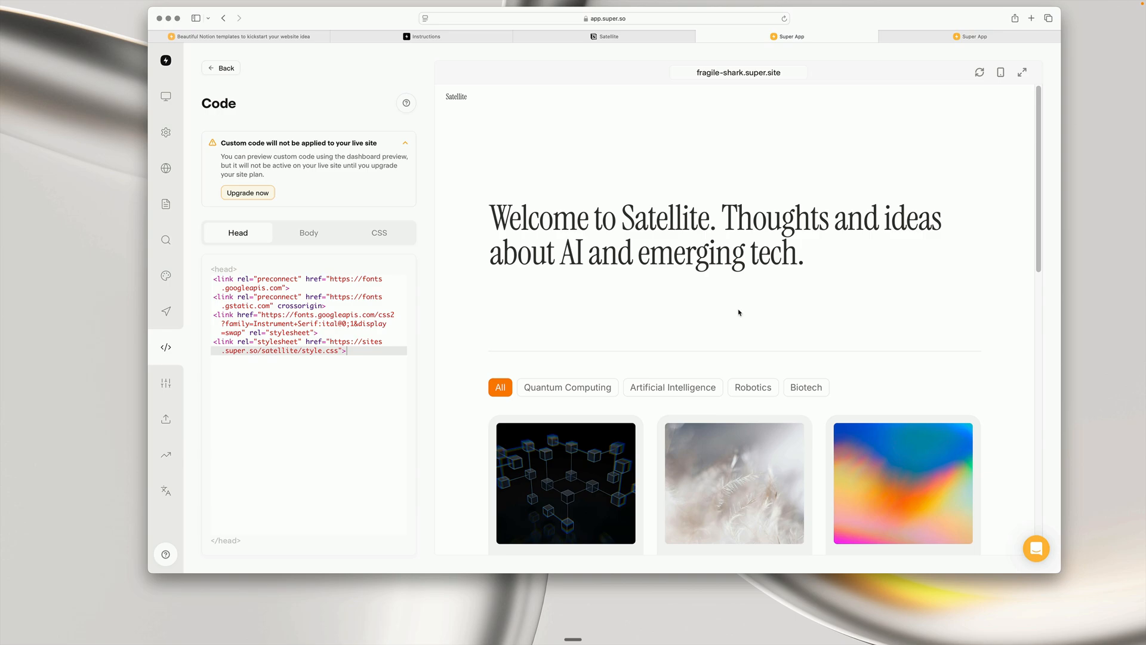
{"action": "mouse_move", "coordinate": [296, 167]}
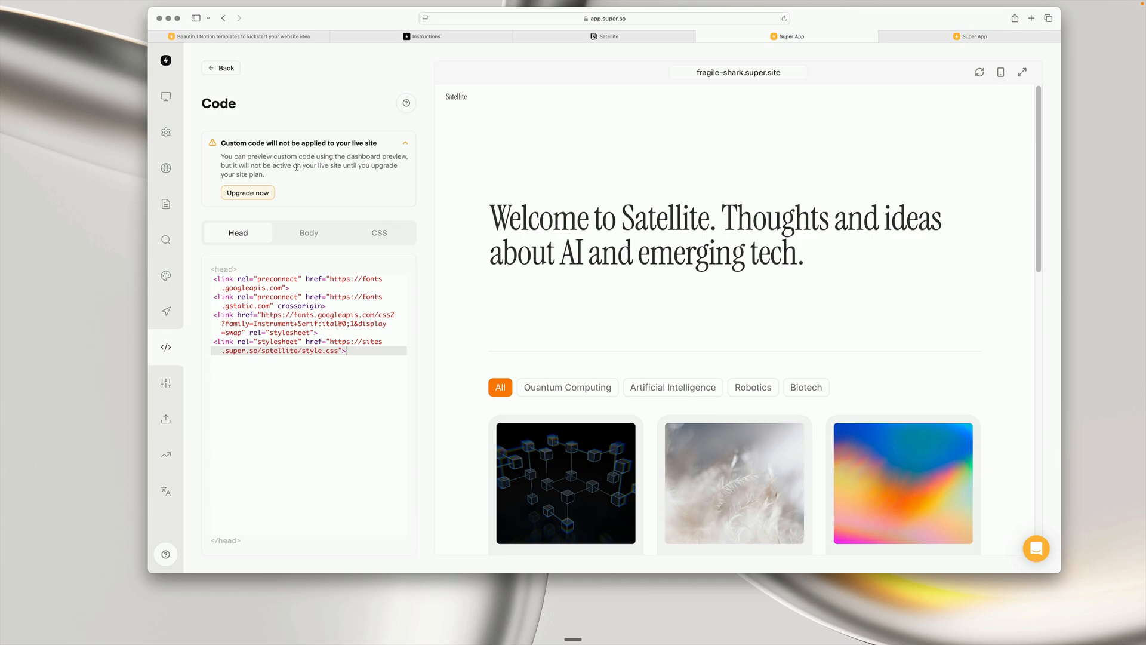
Step: Open the Copy of Satellite Design theme editor to view its colour mode and palette options
{"action": "left_click", "coordinate": [165, 276]}
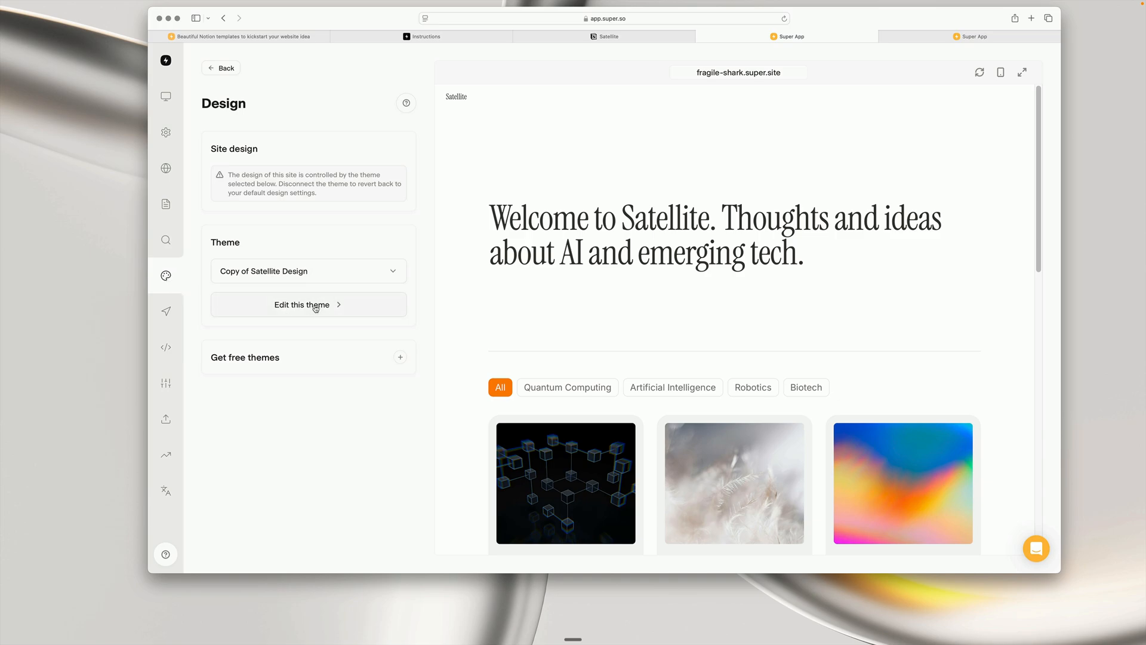
{"action": "left_click", "coordinate": [307, 305]}
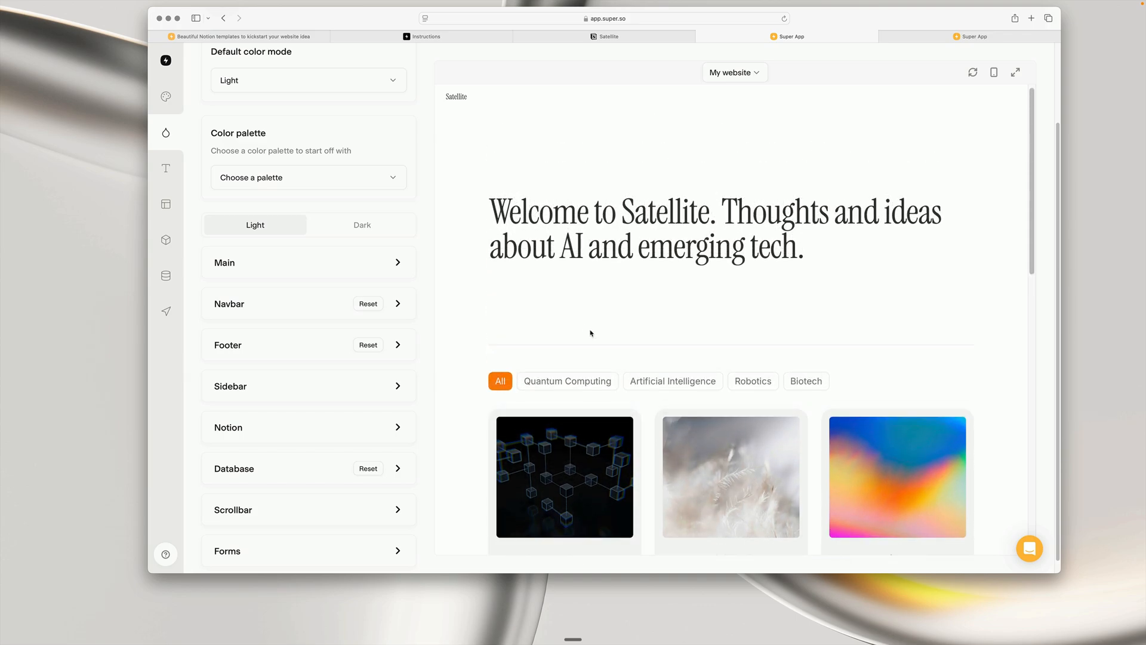
{"action": "mouse_move", "coordinate": [602, 318]}
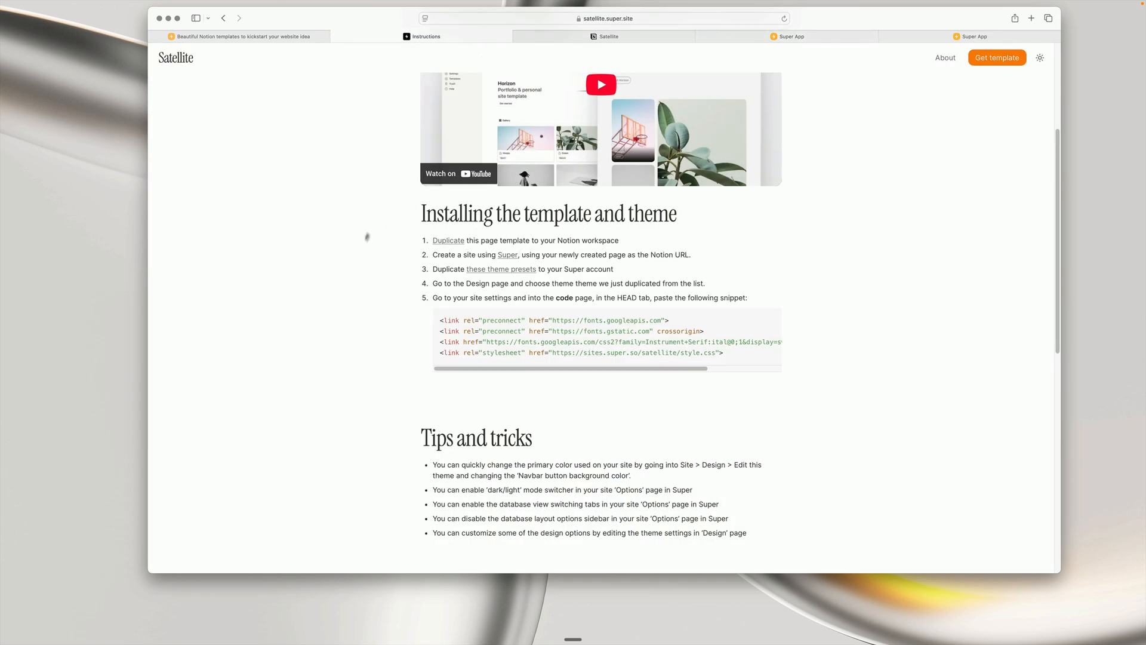
Step: Read the Tips, navigation menu and email form sections, then return to the site dashboard
{"action": "scroll", "scroll_direction": "down", "scroll_amount": 3}
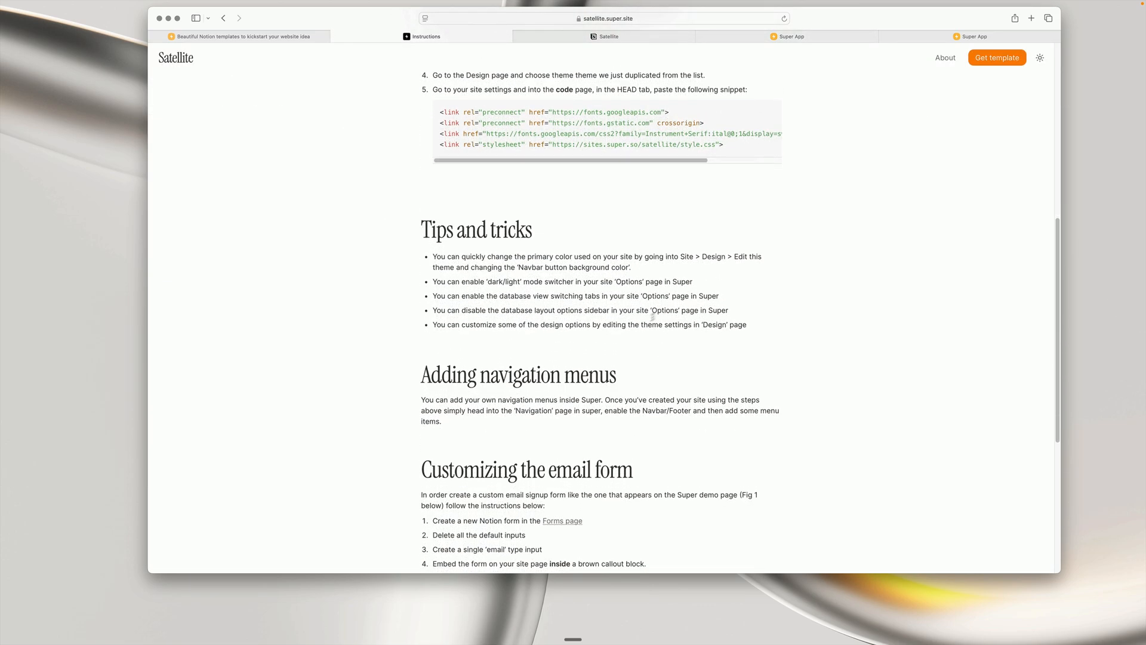
{"action": "scroll", "scroll_direction": "down", "scroll_amount": 3}
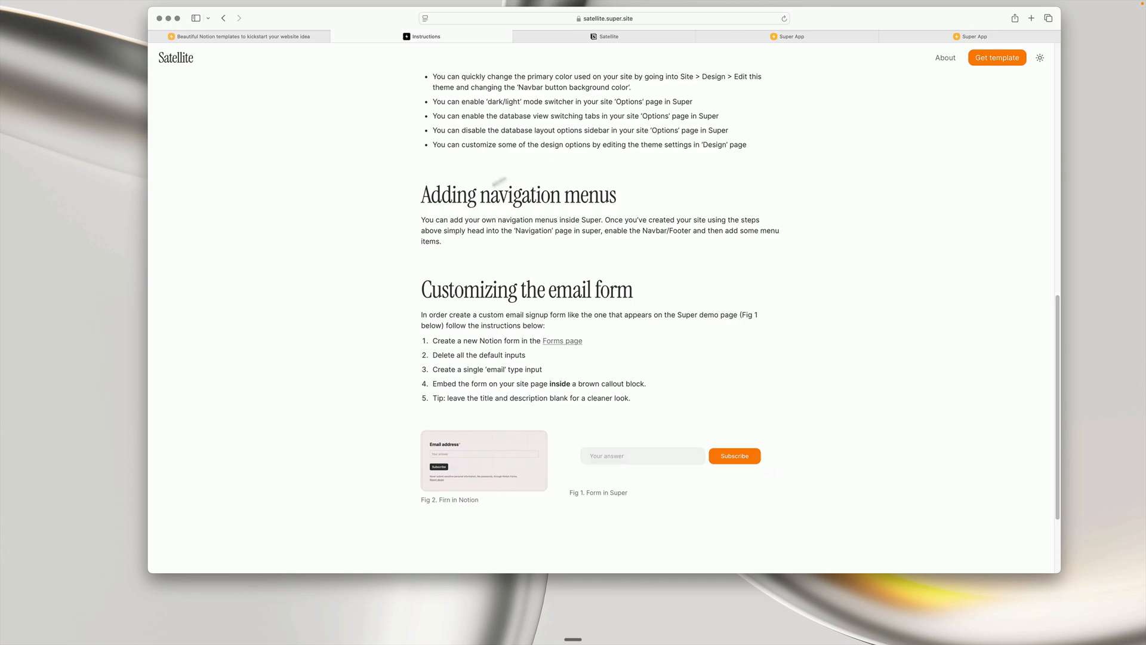
{"action": "scroll", "scroll_direction": "down", "scroll_amount": 3}
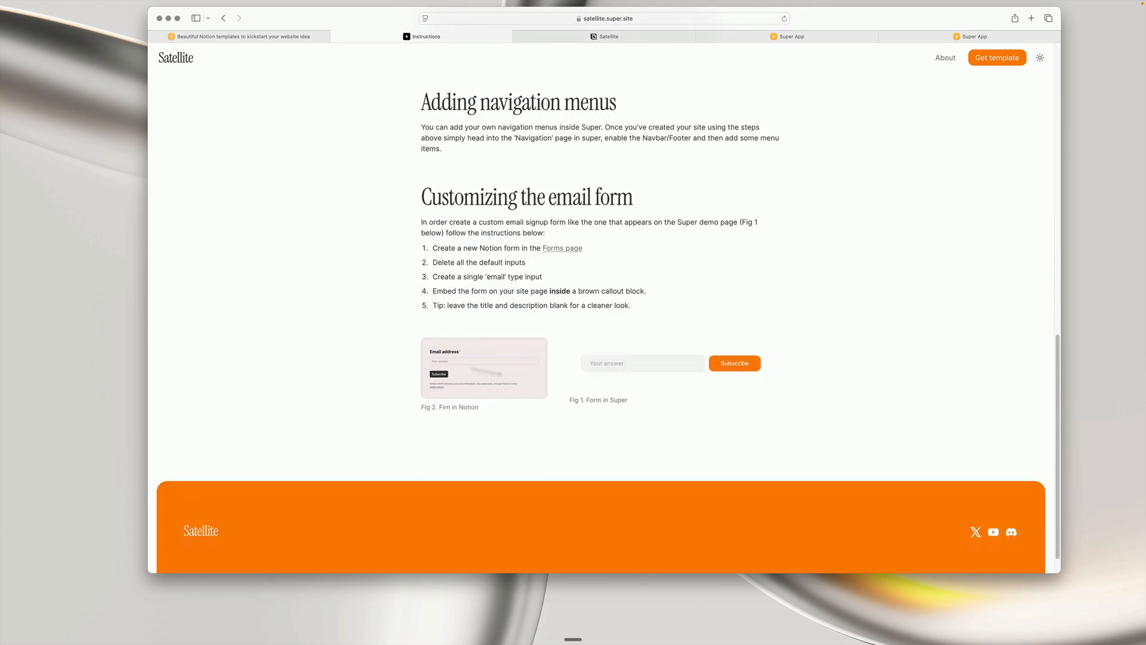
{"action": "scroll", "scroll_direction": "down", "scroll_amount": 3}
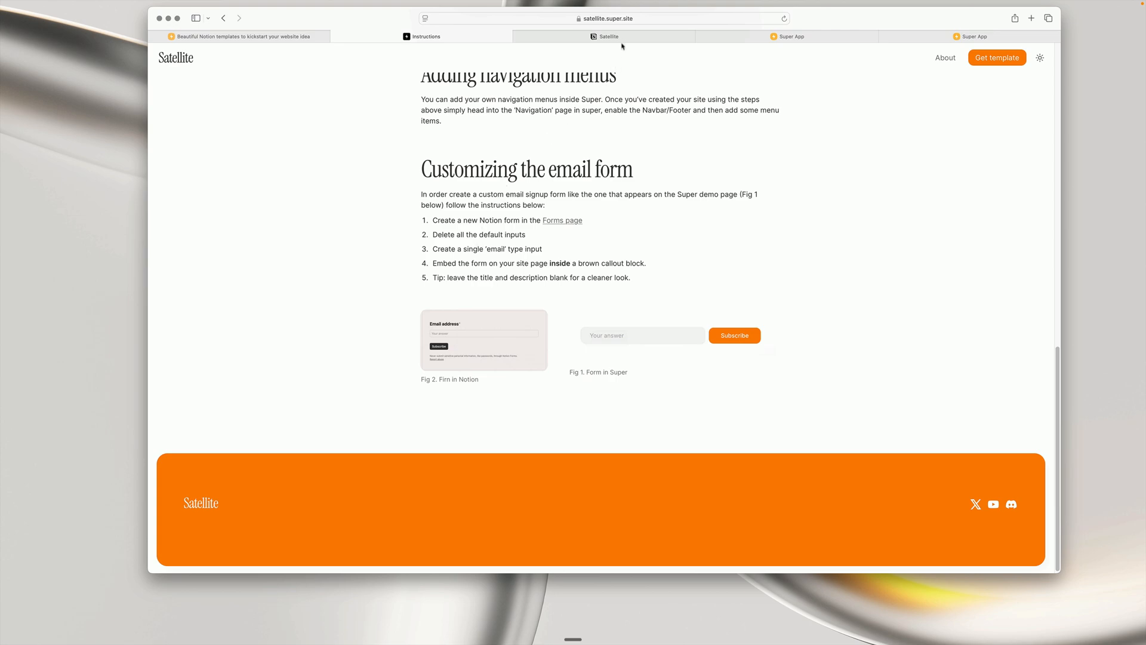
{"action": "left_click", "coordinate": [788, 37]}
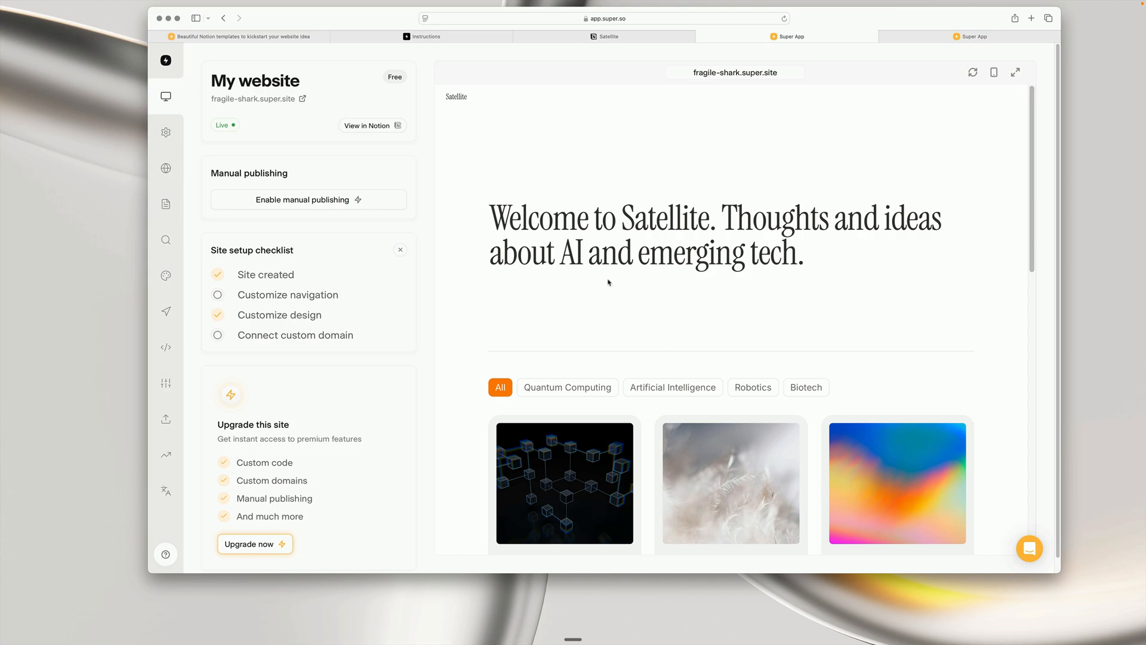
{"action": "mouse_move", "coordinate": [443, 59]}
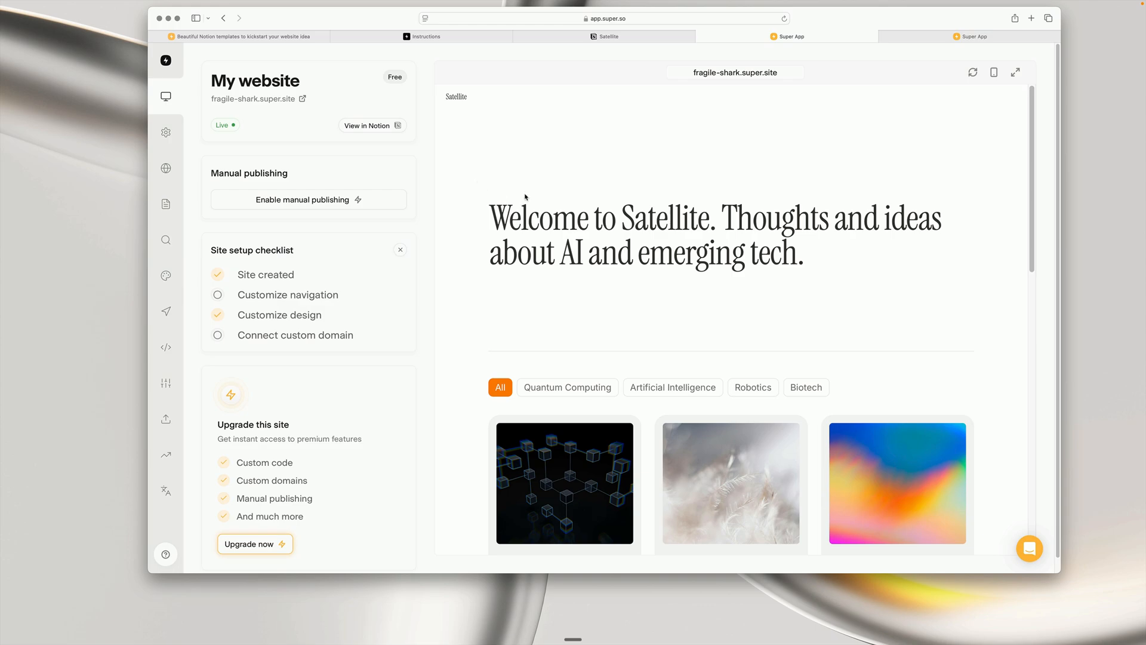
Step: Return to the Super Notion templates gallery
{"action": "left_click", "coordinate": [242, 37]}
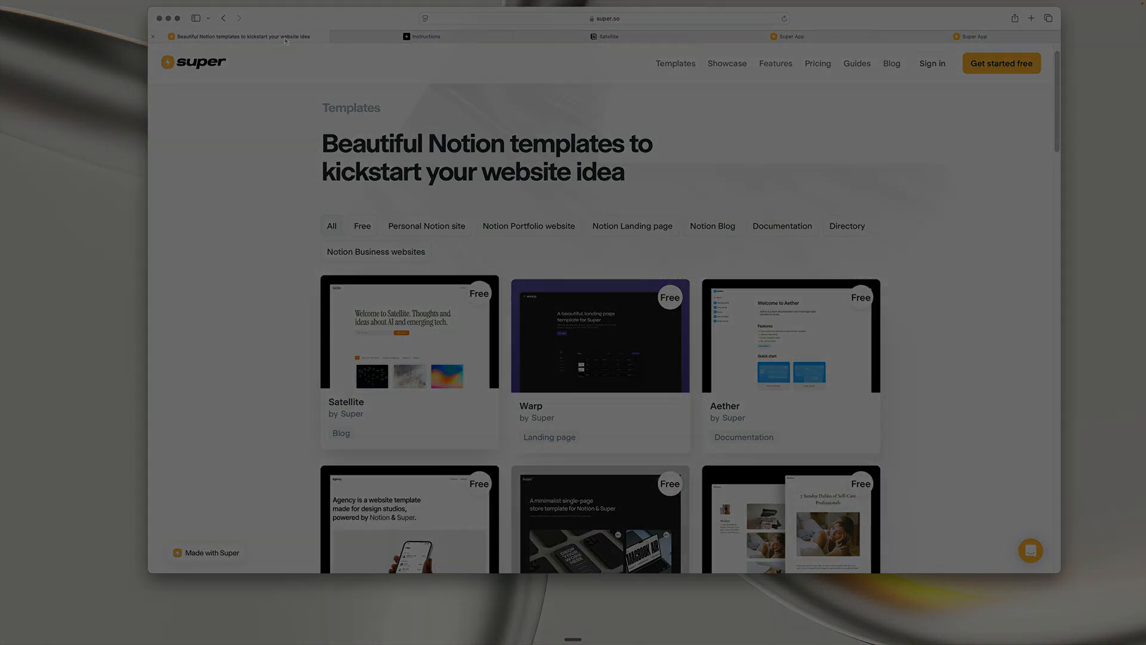